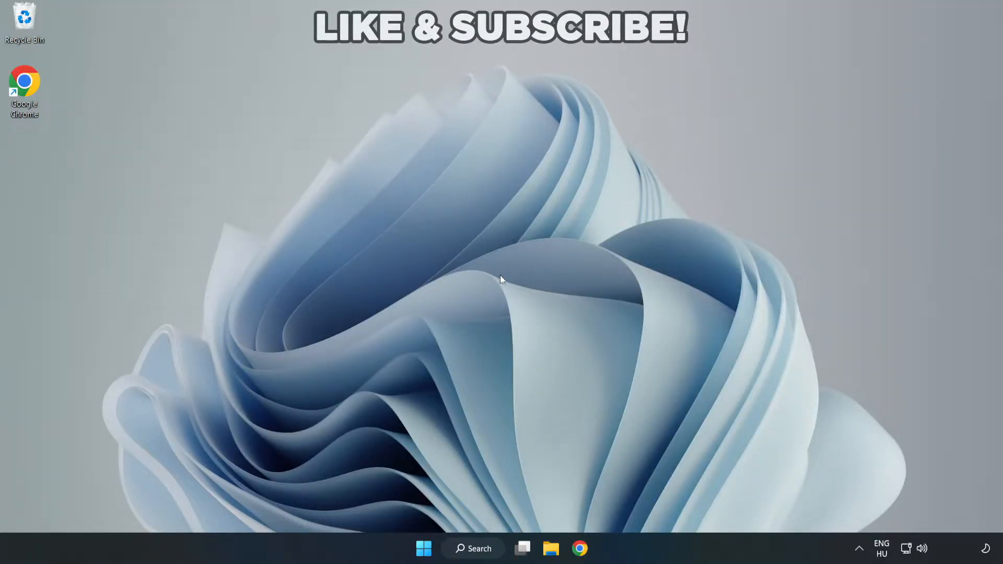
pyautogui.moveTo(503, 285)
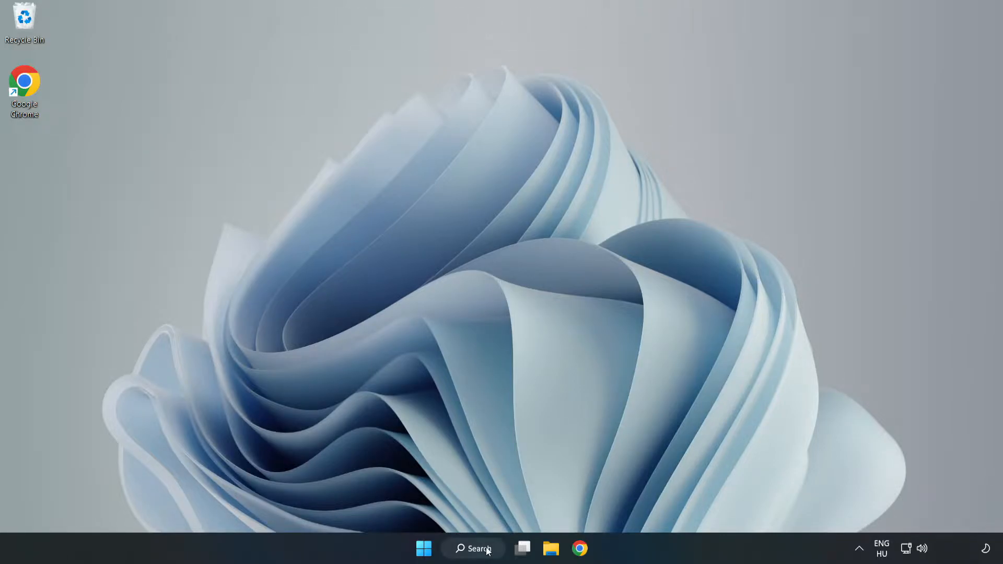
# Search Windows for 'device manager' to surface Device Manager as the best match.
pyautogui.click(473, 548)
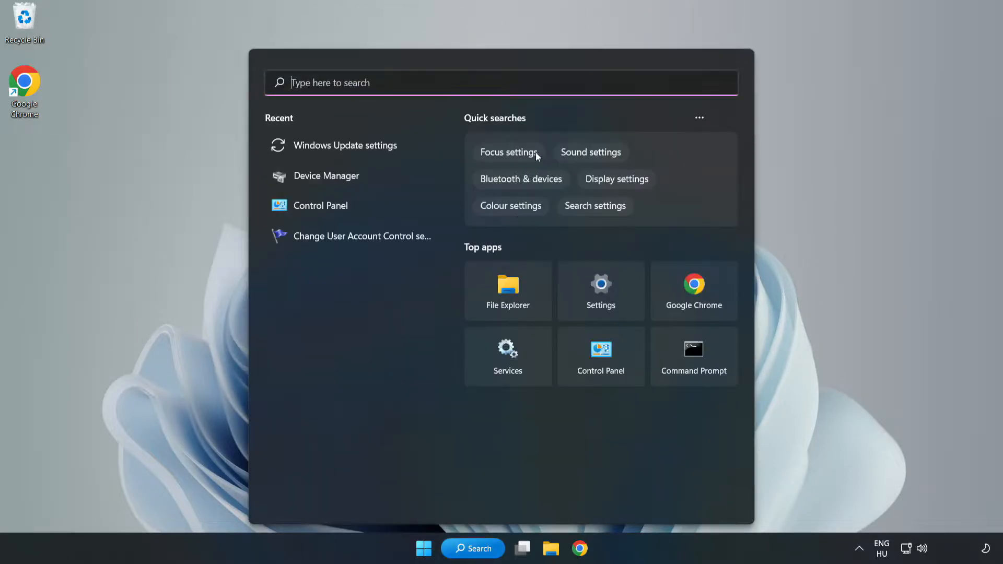
pyautogui.write('device m')
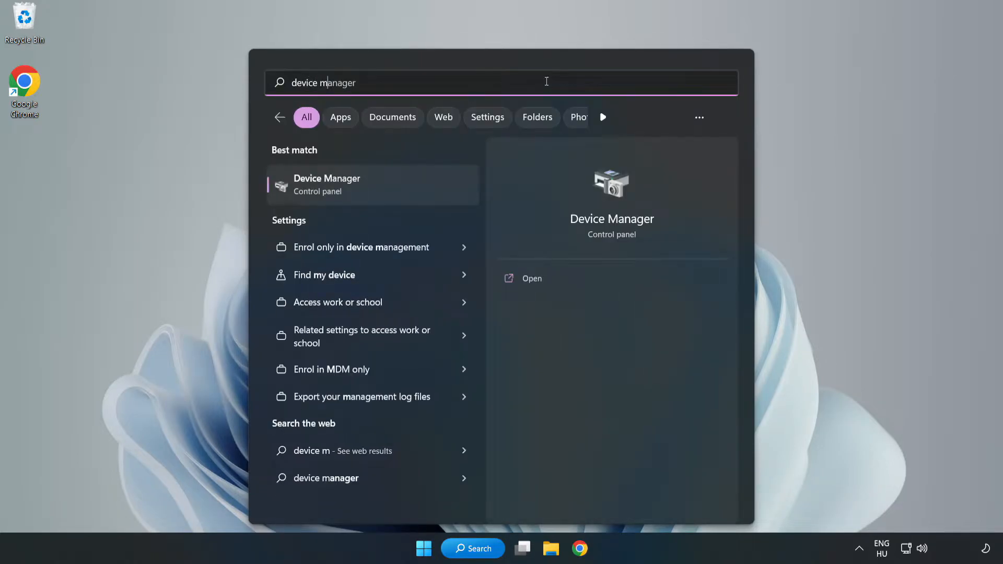
pyautogui.write('r')
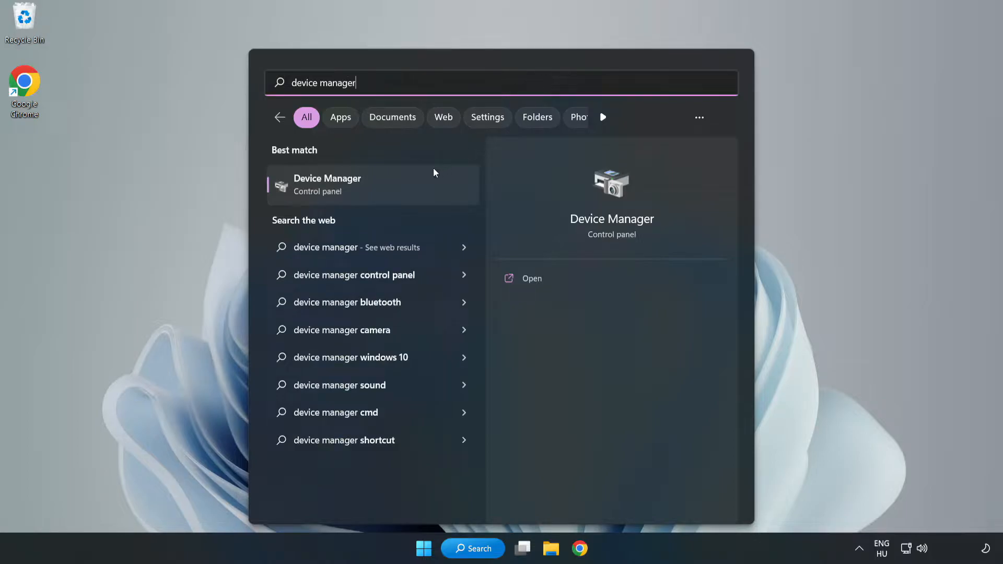
pyautogui.moveTo(373, 194)
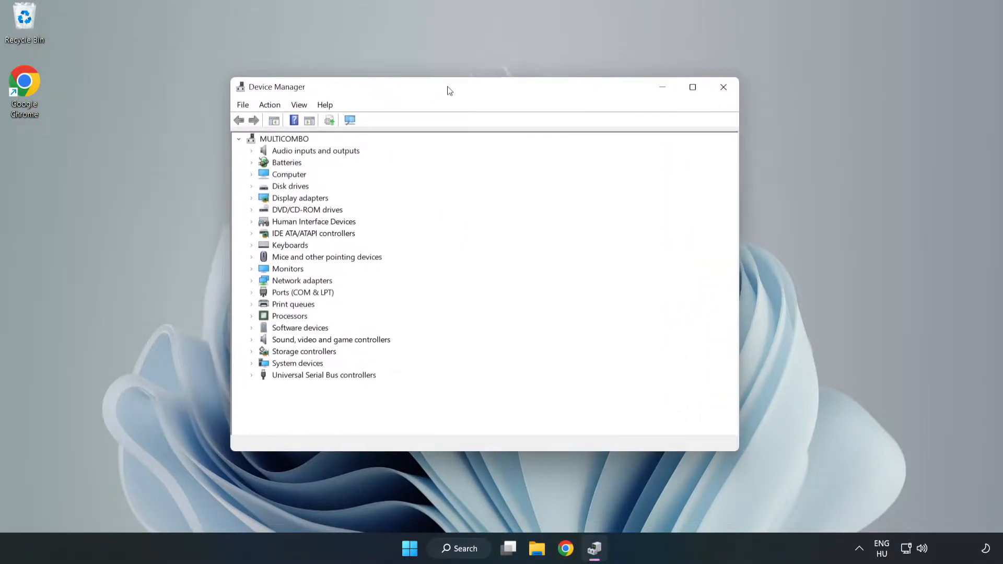
# Expand Display adapters and bring up the VMware SVGA 3D adapter's actions menu.
pyautogui.click(300, 197)
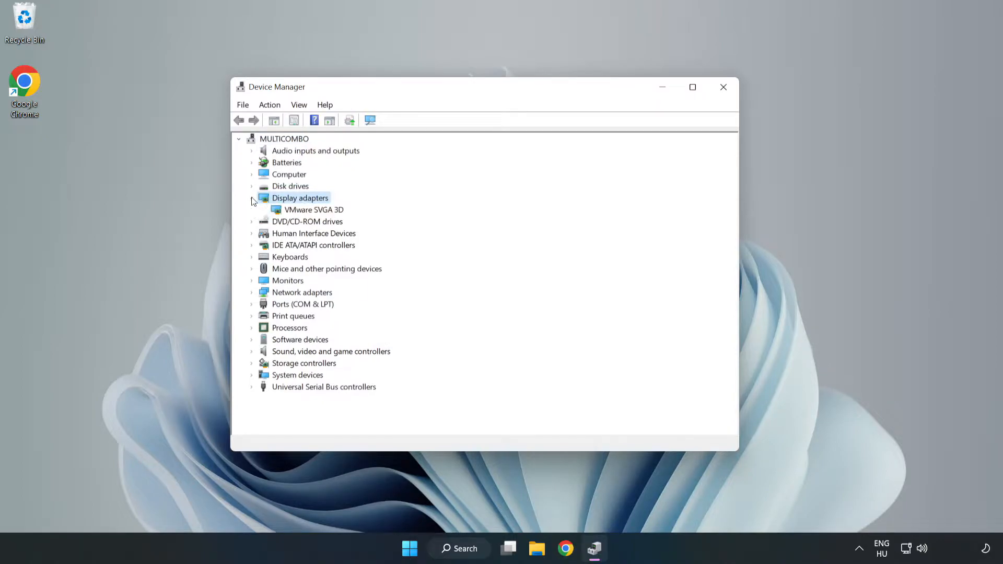
pyautogui.click(313, 209)
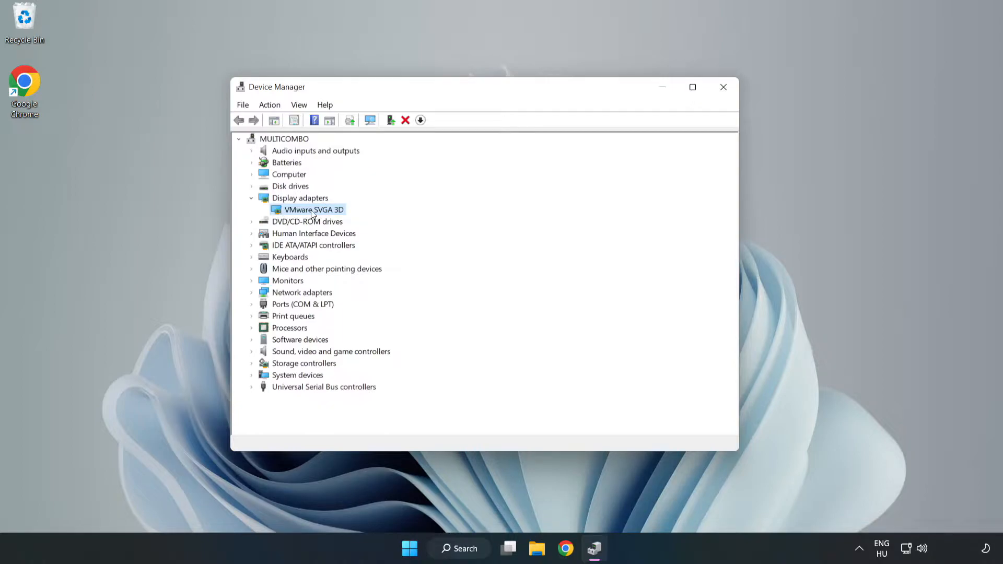
pyautogui.rightClick(311, 209)
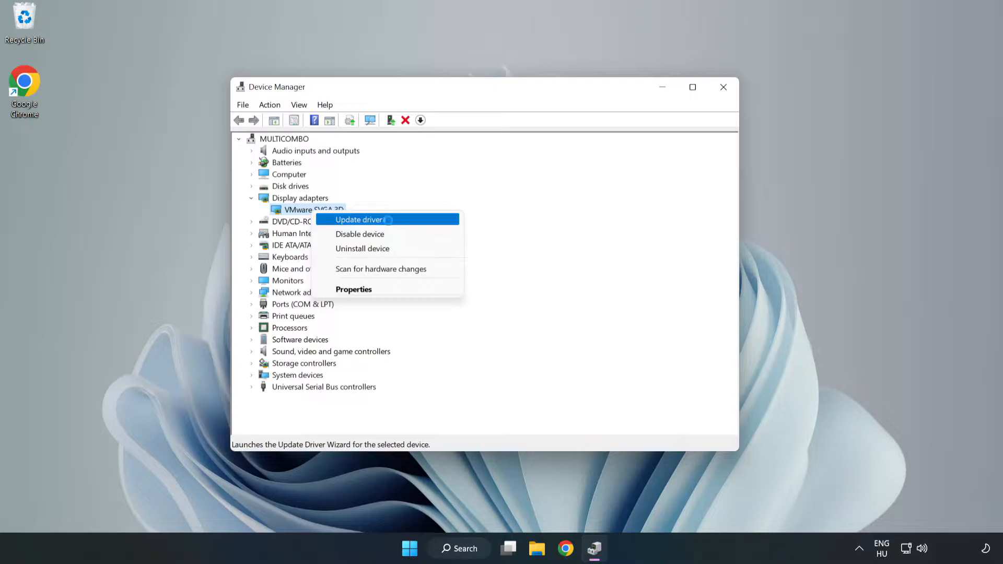
# Search automatically for a VMware SVGA 3D driver, then close the wizard and Device Manager.
pyautogui.click(358, 219)
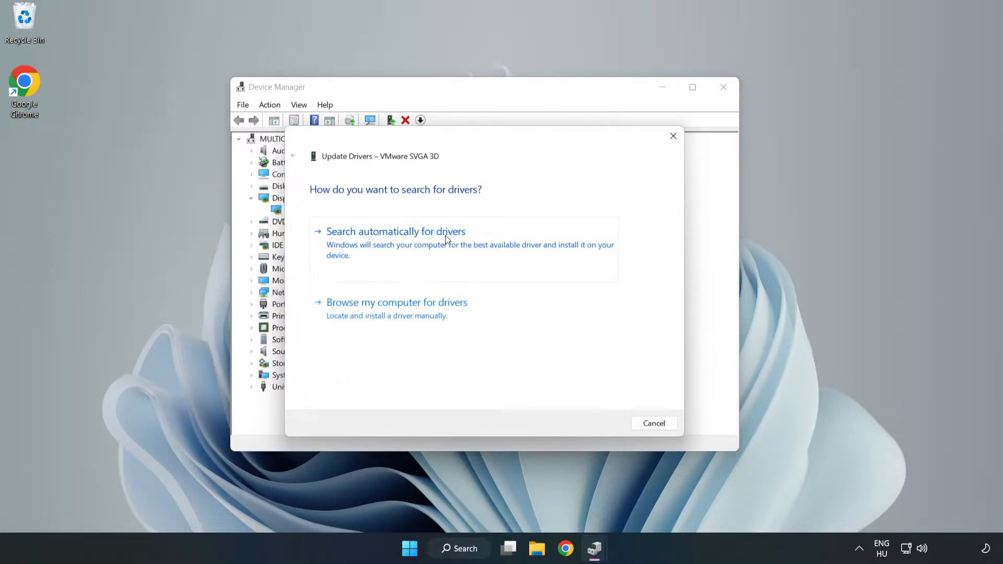
pyautogui.moveTo(398, 247)
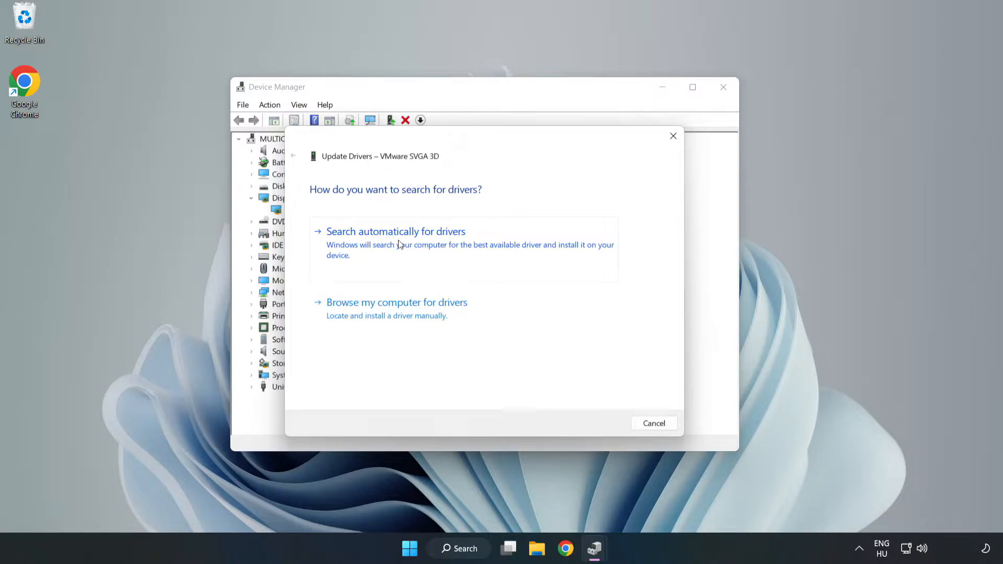
pyautogui.click(396, 231)
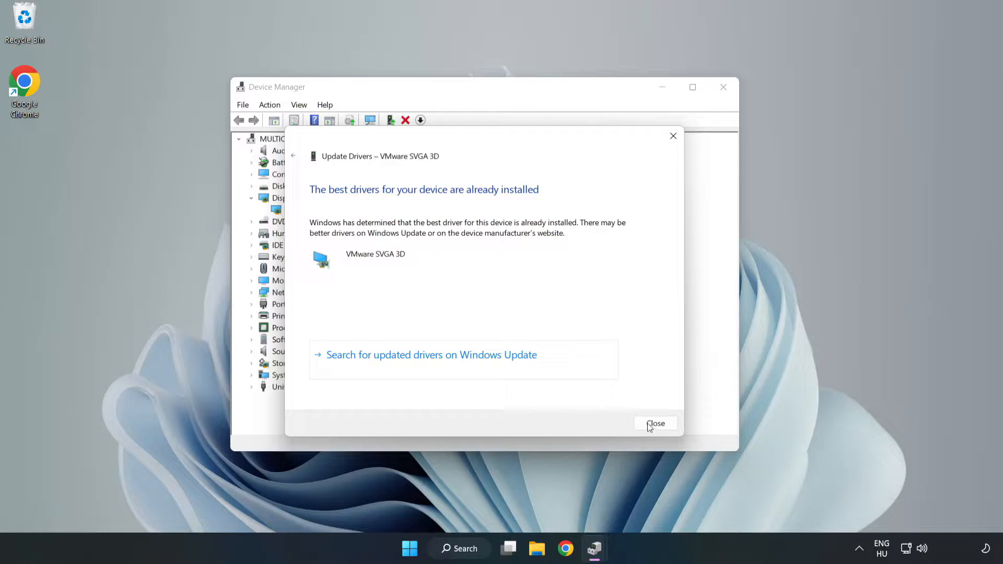
pyautogui.click(656, 424)
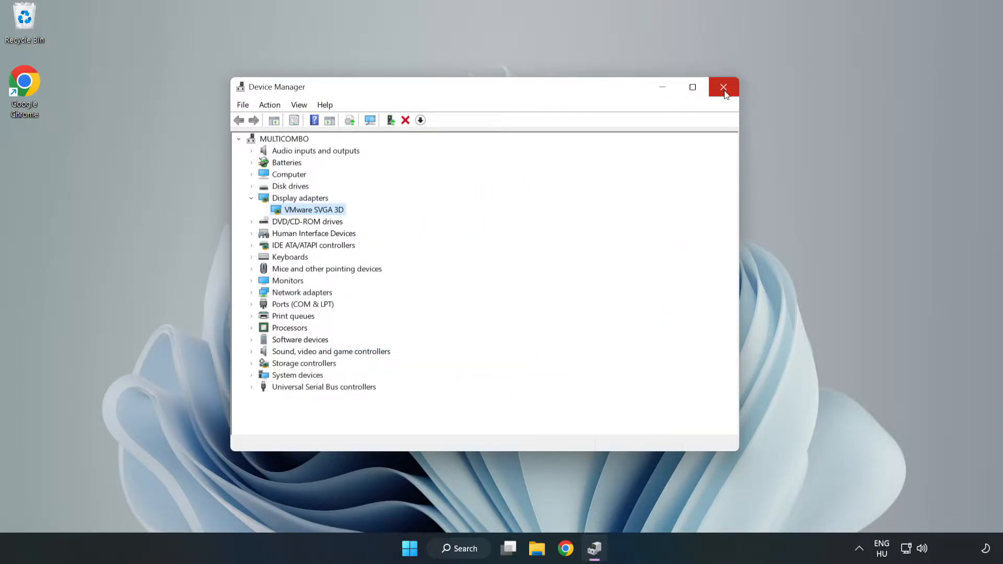
pyautogui.click(724, 87)
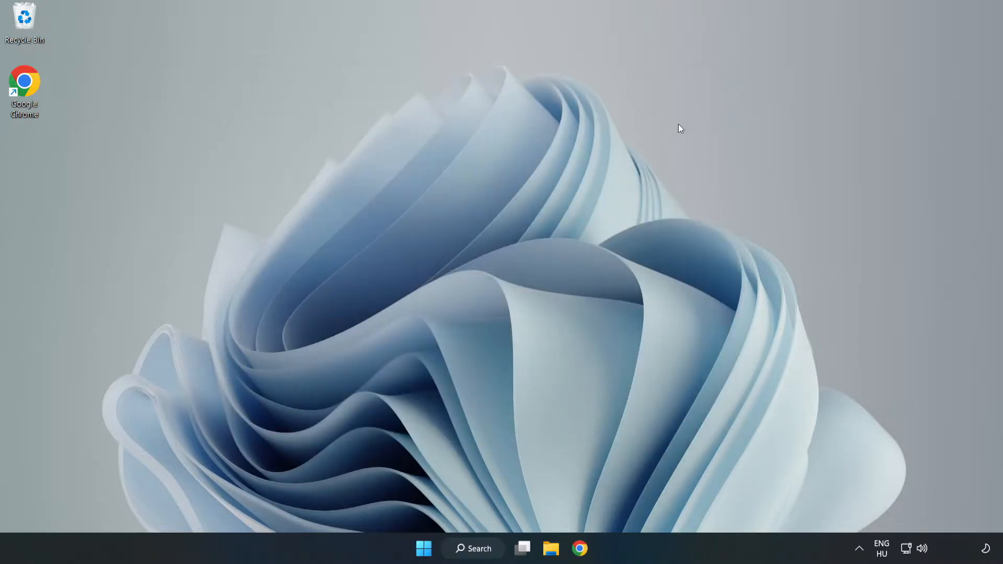
# Search Windows for 'update' to launch Windows Update settings.
pyautogui.click(473, 548)
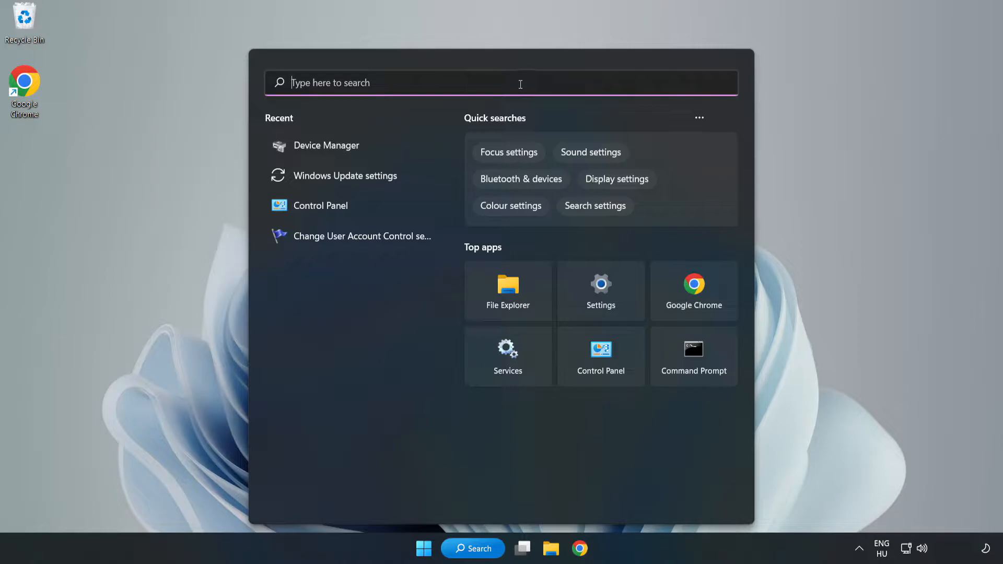
pyautogui.write('upda')
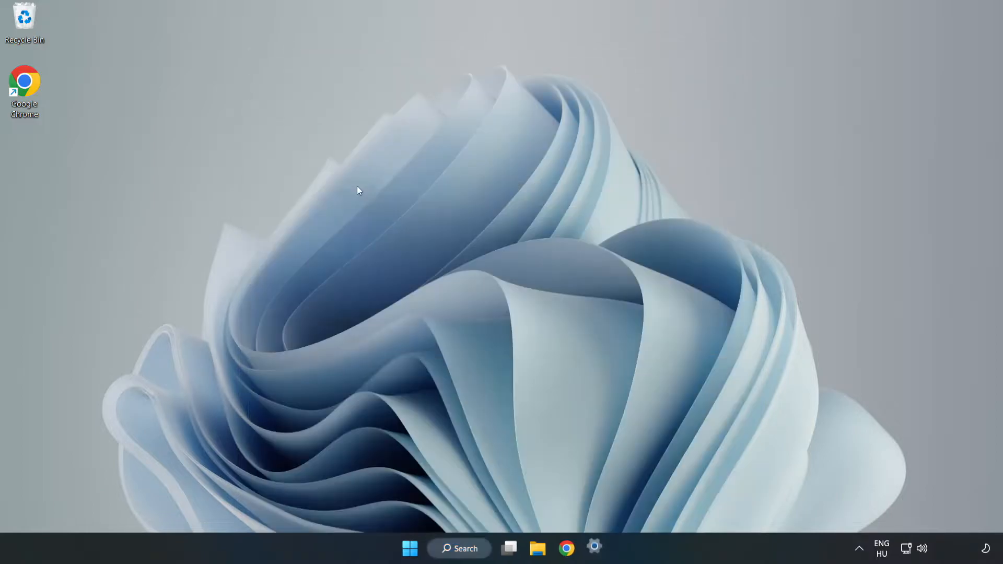
# Maximize Settings, check for updates until the PC reports up to date, then close it.
pyautogui.click(594, 548)
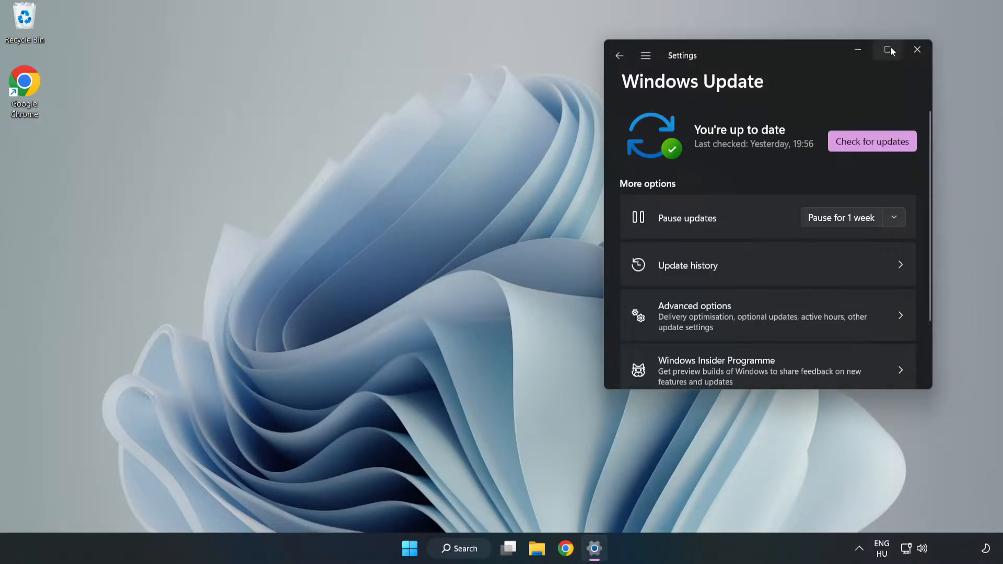
pyautogui.click(888, 50)
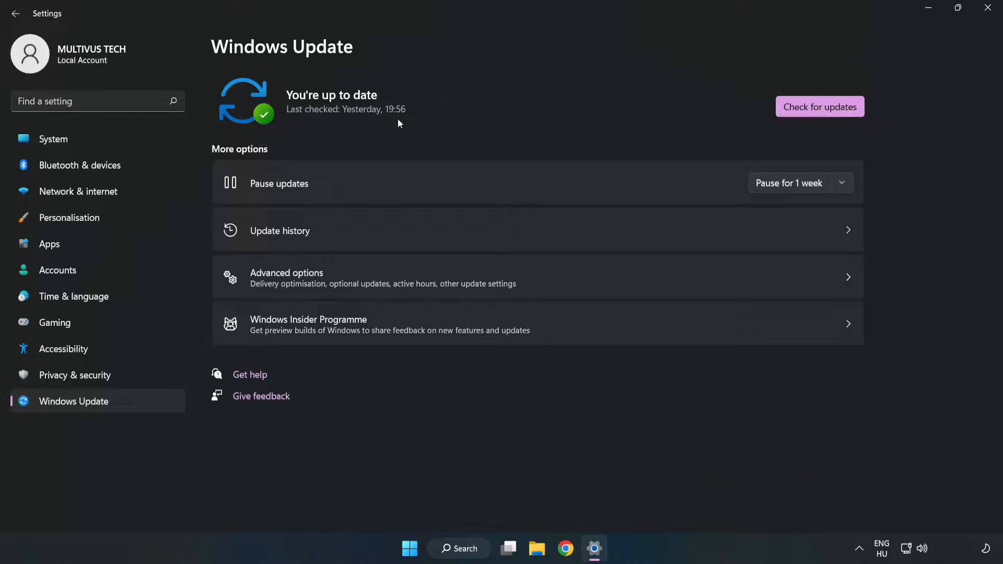
pyautogui.click(820, 106)
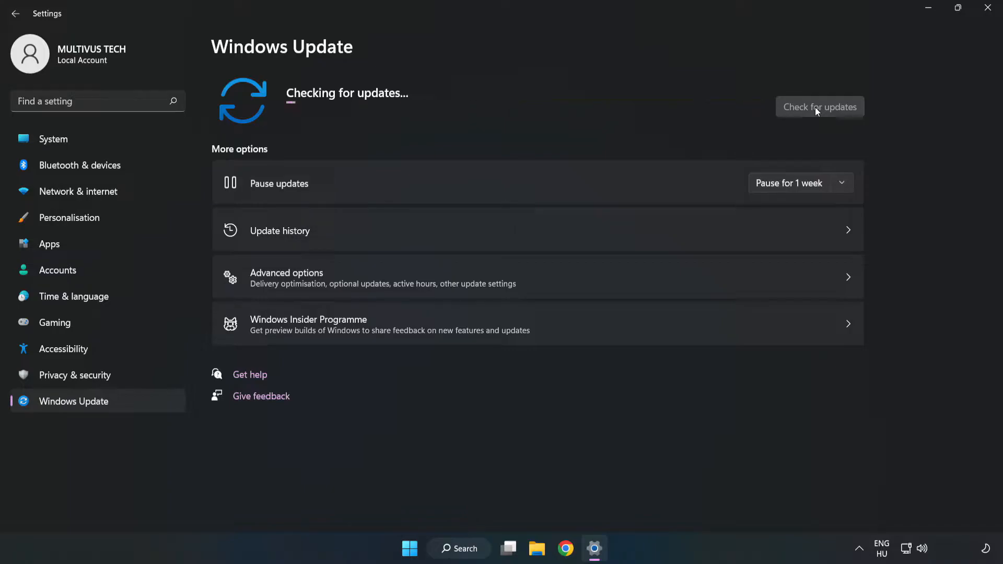
pyautogui.moveTo(761, 130)
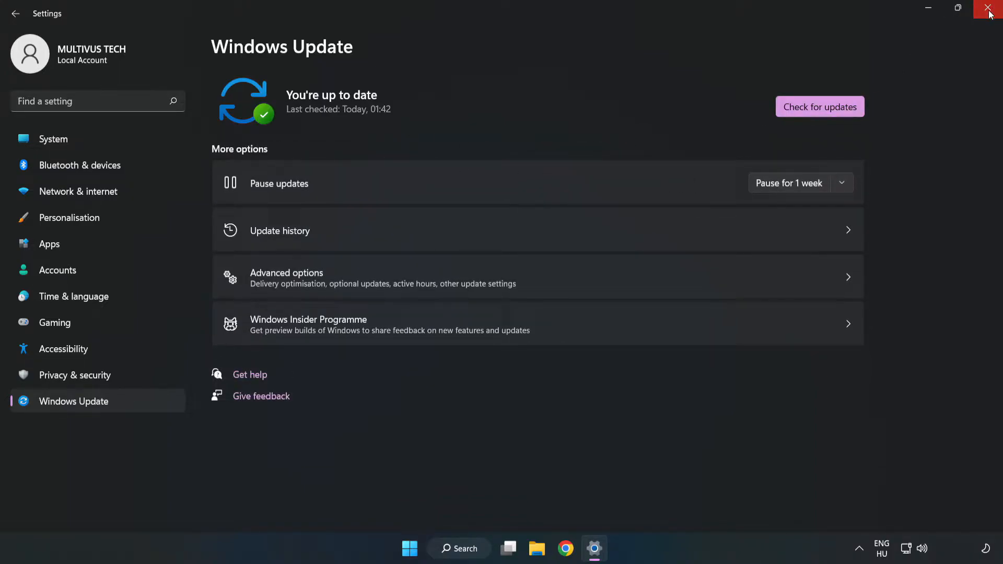
pyautogui.click(989, 12)
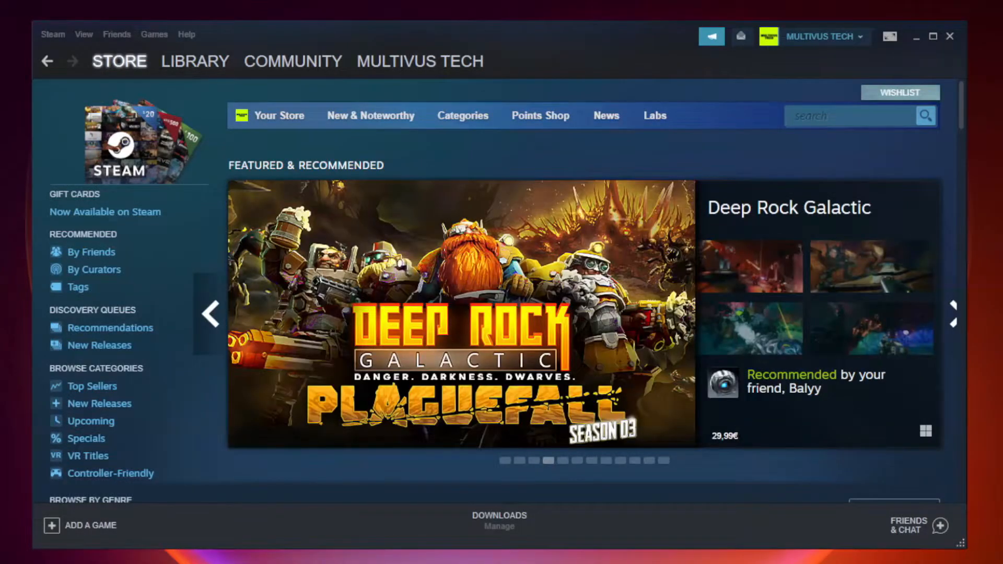
# Switch Steam to the Library showing the not-working game under Favorites.
pyautogui.click(194, 61)
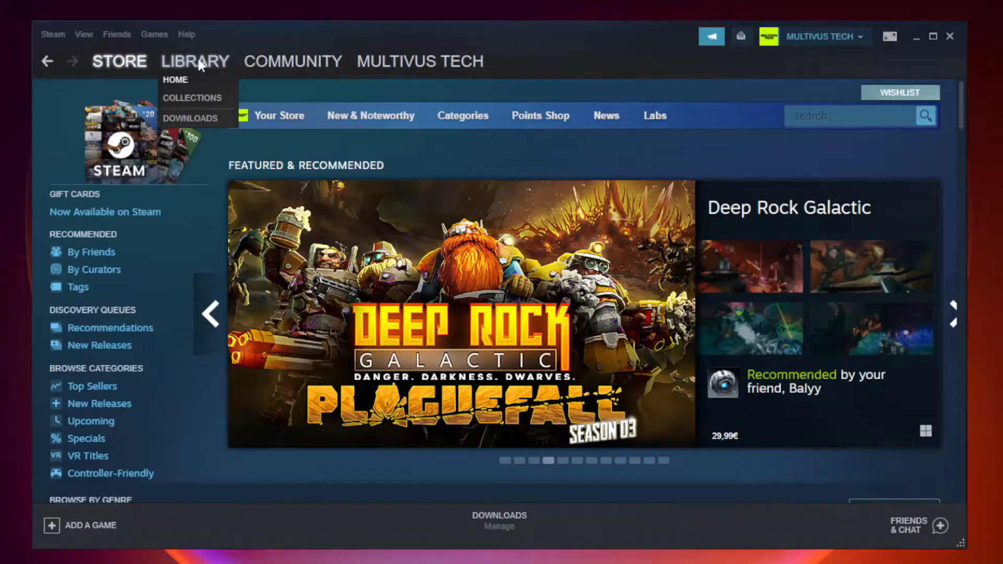
pyautogui.click(175, 79)
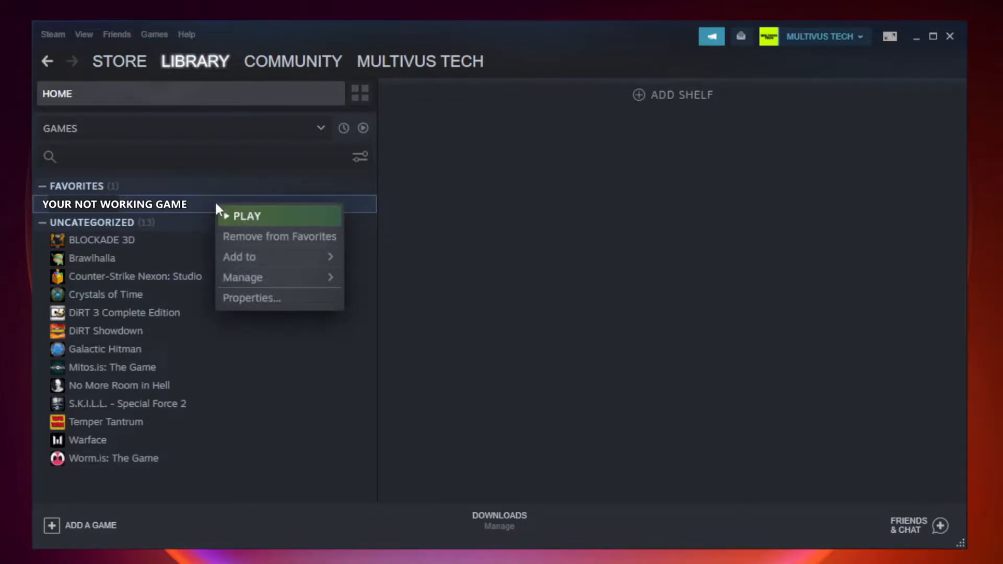
pyautogui.moveTo(267, 299)
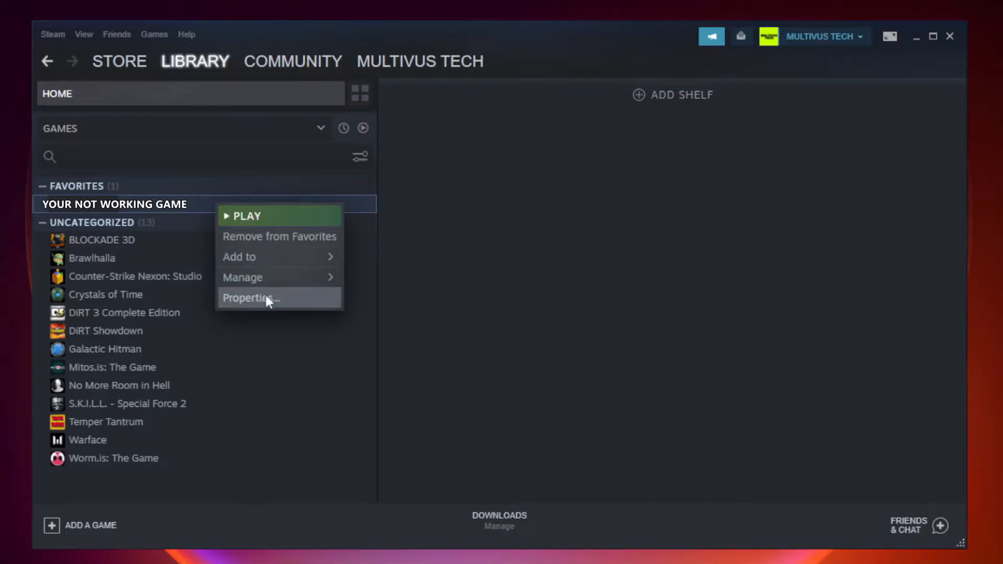
# Verify integrity of Unturned's local files, confirming all 9192 files valid.
pyautogui.click(249, 298)
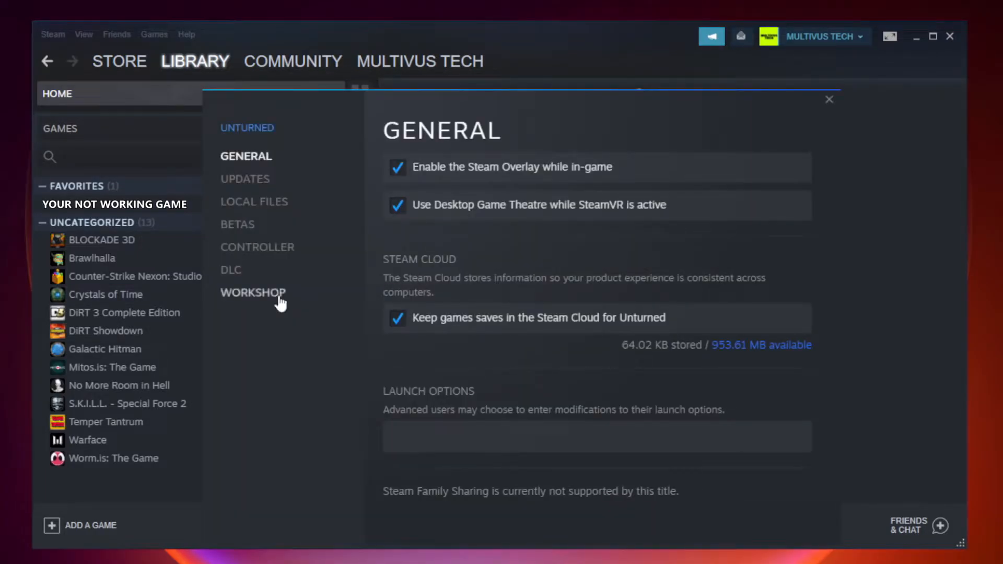
pyautogui.moveTo(267, 216)
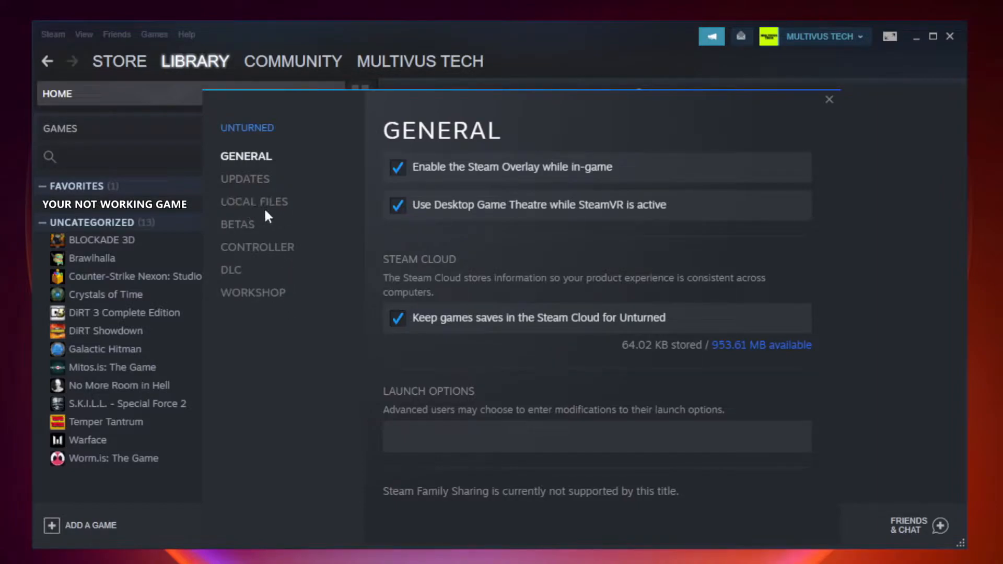
pyautogui.moveTo(254, 202)
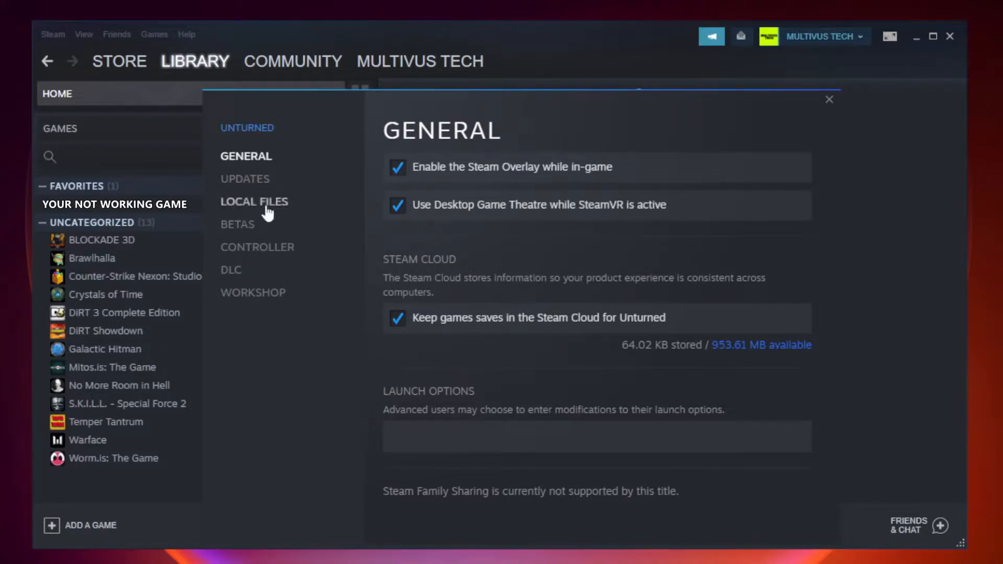
pyautogui.click(254, 202)
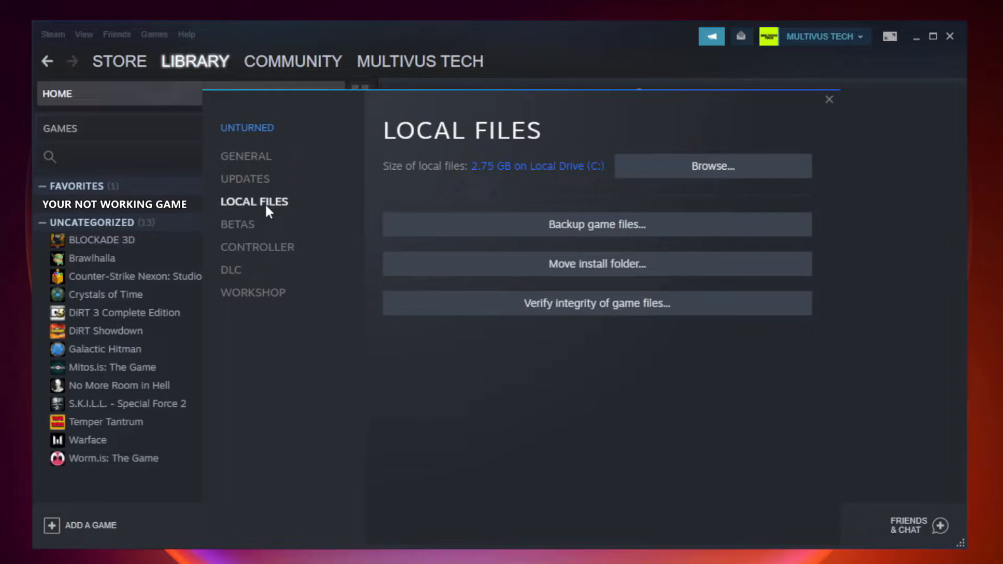
pyautogui.moveTo(669, 313)
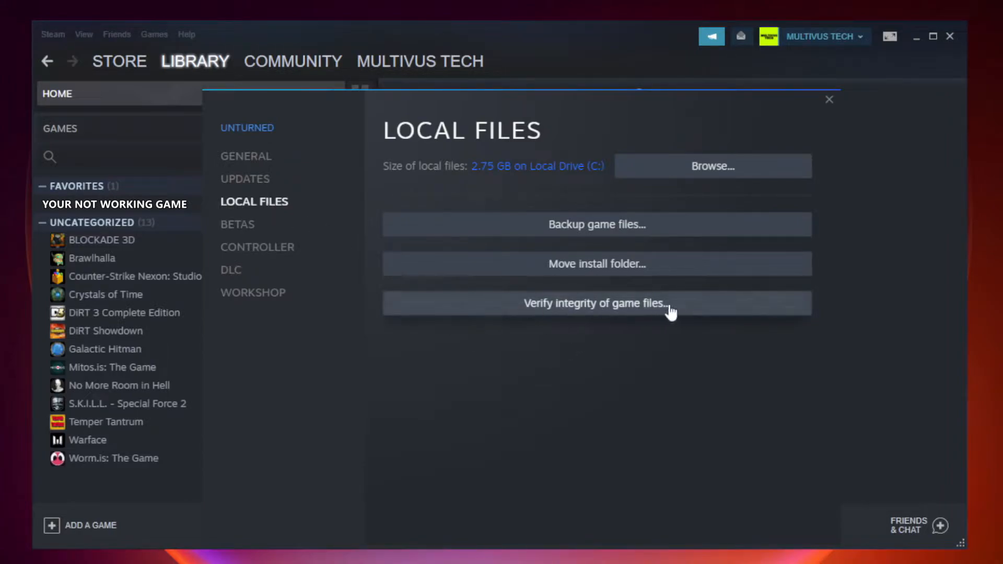
pyautogui.moveTo(608, 314)
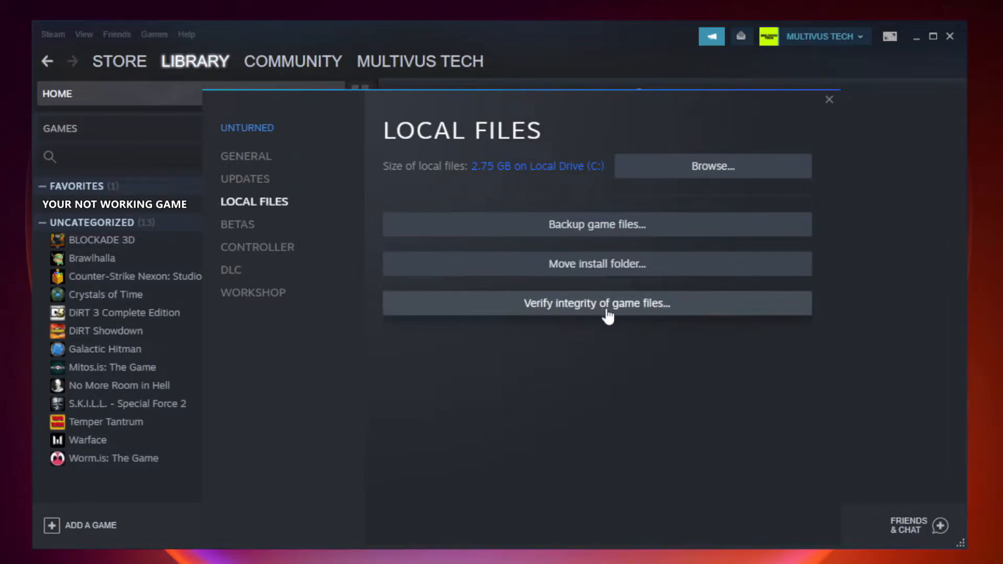
pyautogui.click(596, 303)
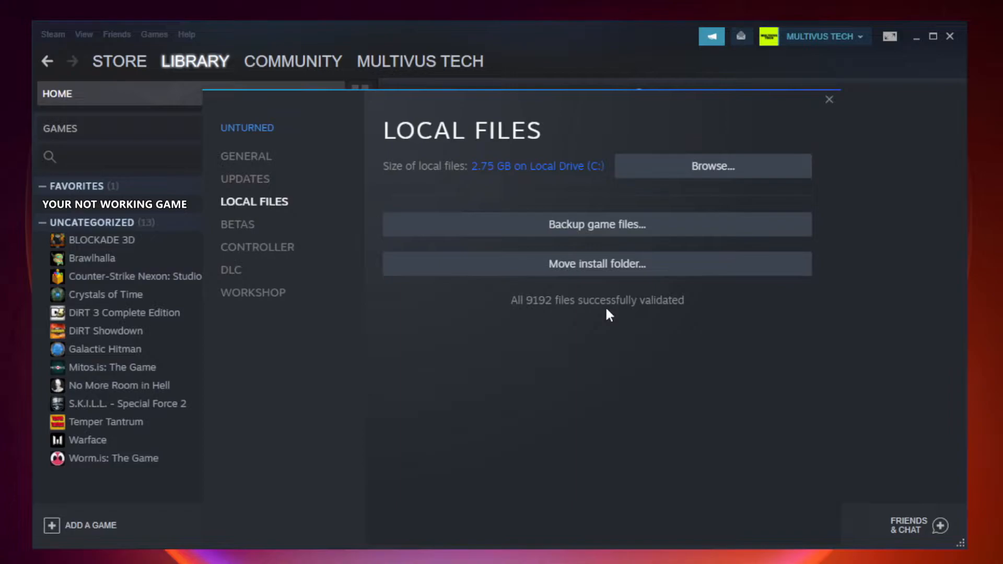
pyautogui.moveTo(665, 322)
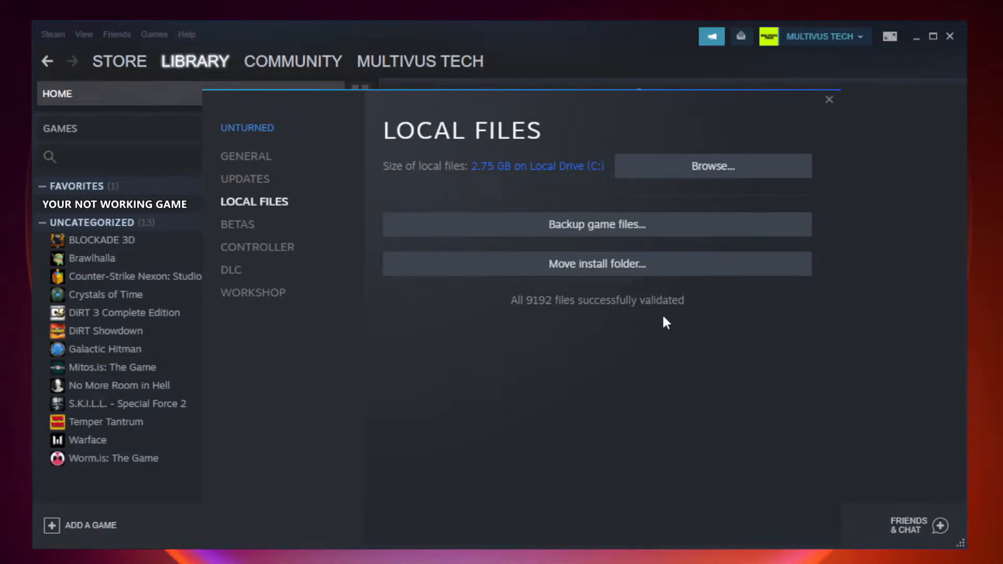
pyautogui.moveTo(713, 166)
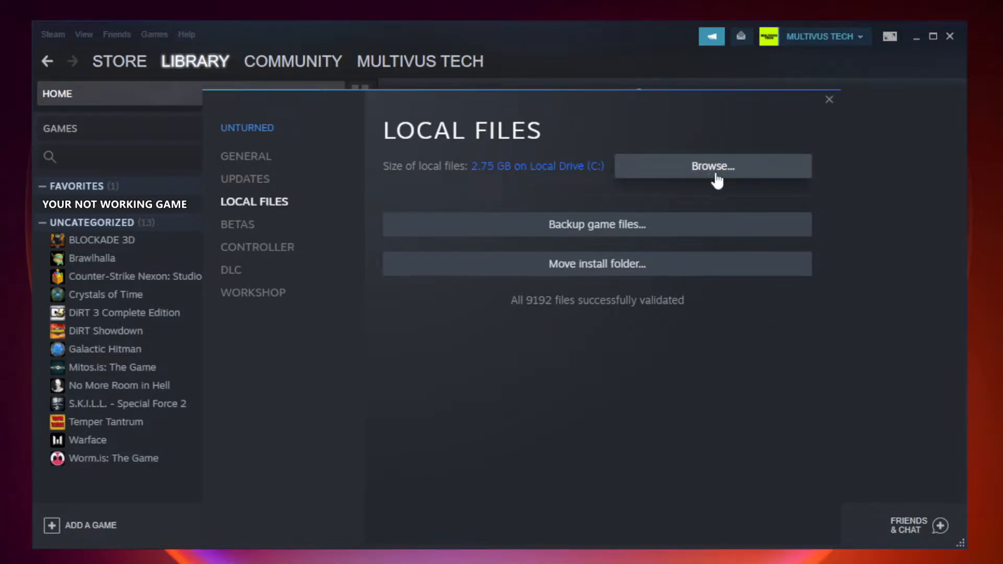
# Browse to the install folder and open the YOUR NOT WORKING GAME shortcut's Properties.
pyautogui.click(713, 166)
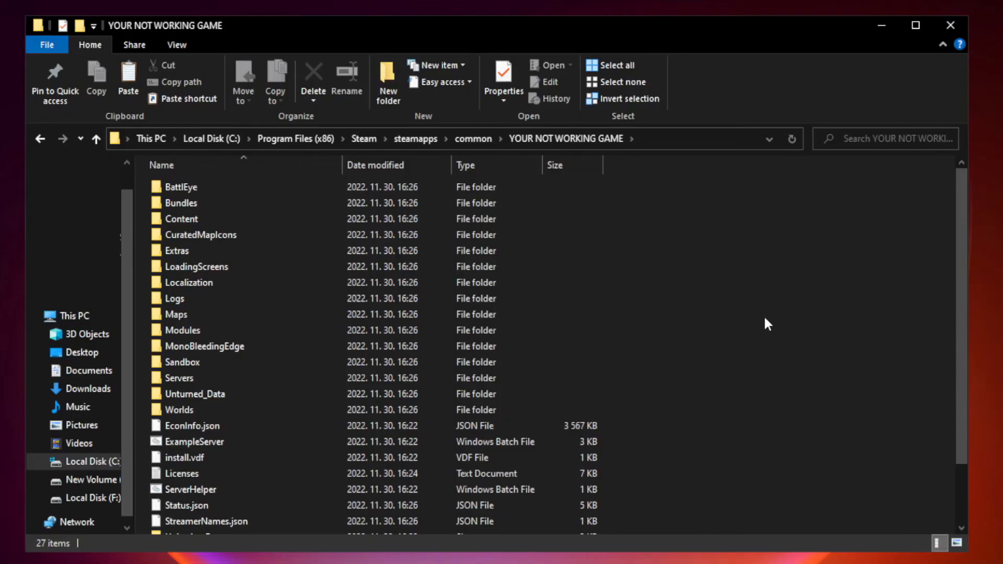
pyautogui.scroll(-3)
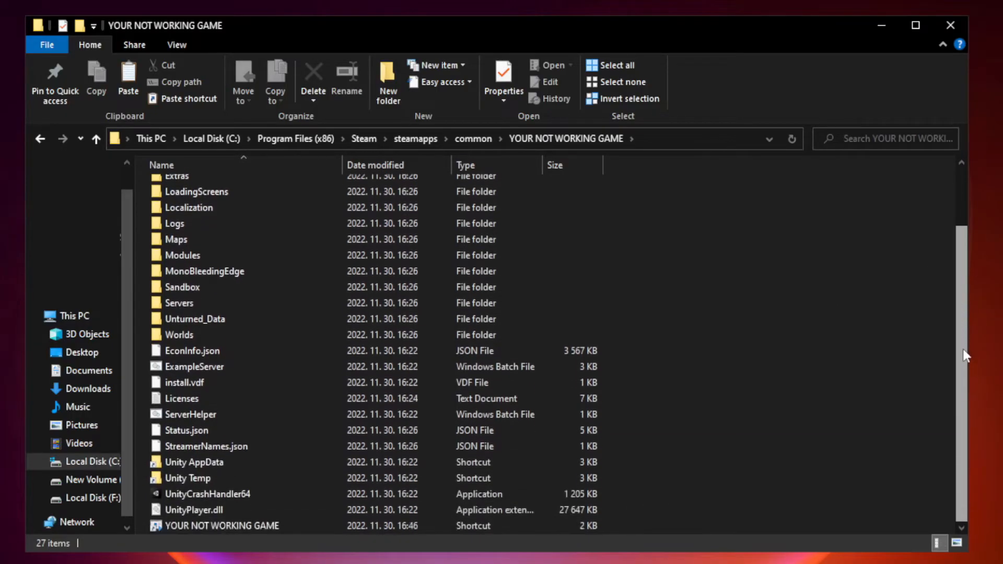
pyautogui.click(222, 525)
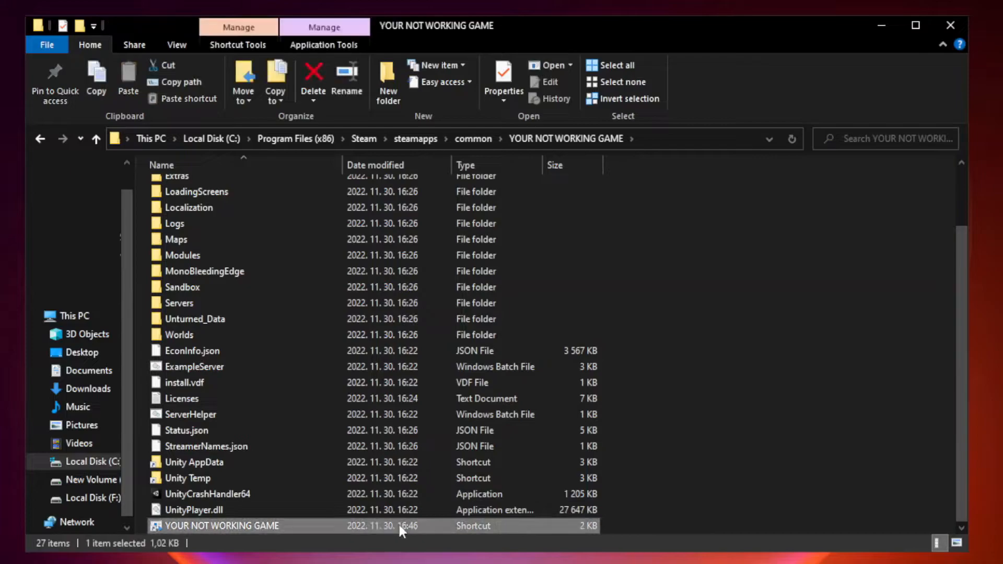
pyautogui.moveTo(342, 530)
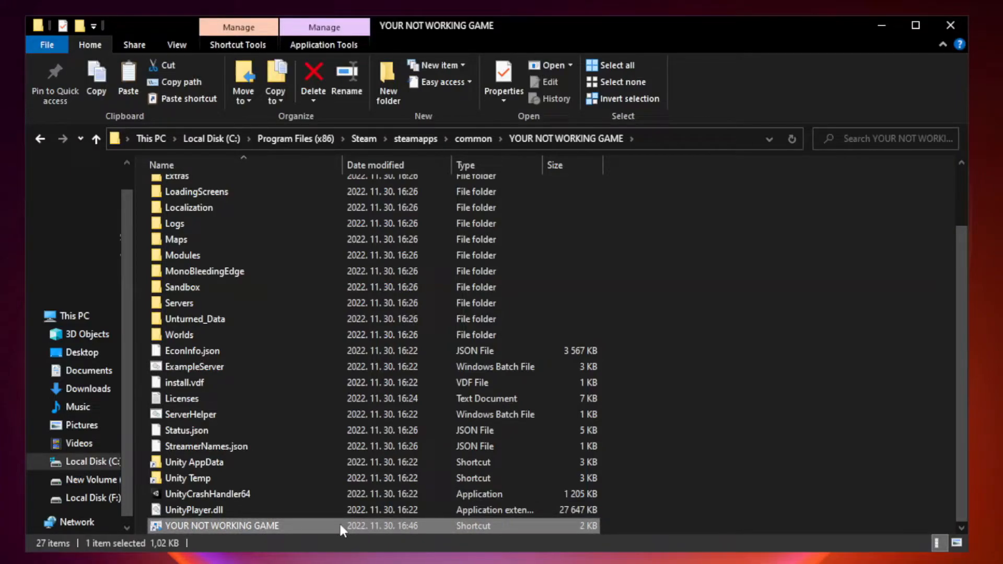
pyautogui.rightClick(222, 525)
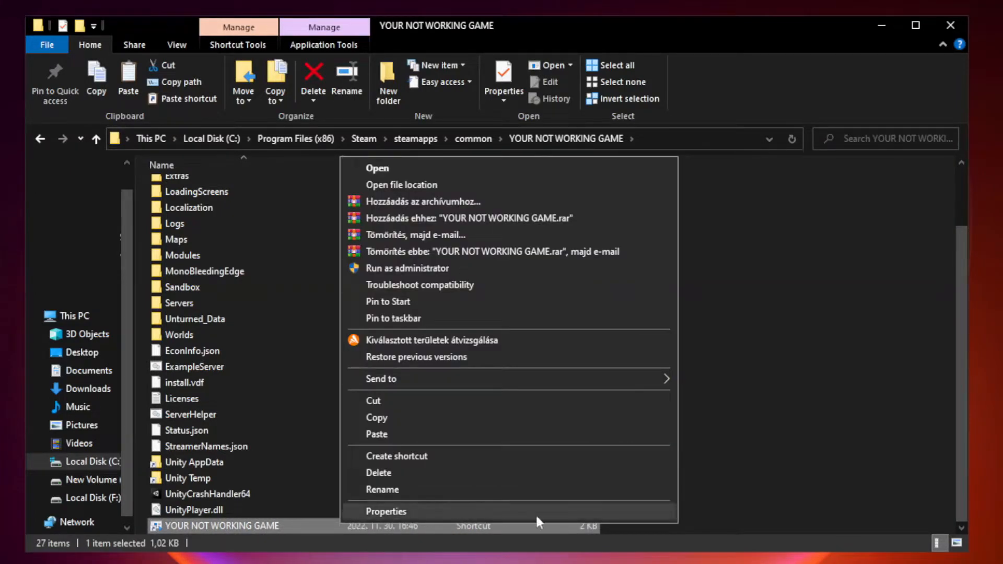
pyautogui.click(386, 511)
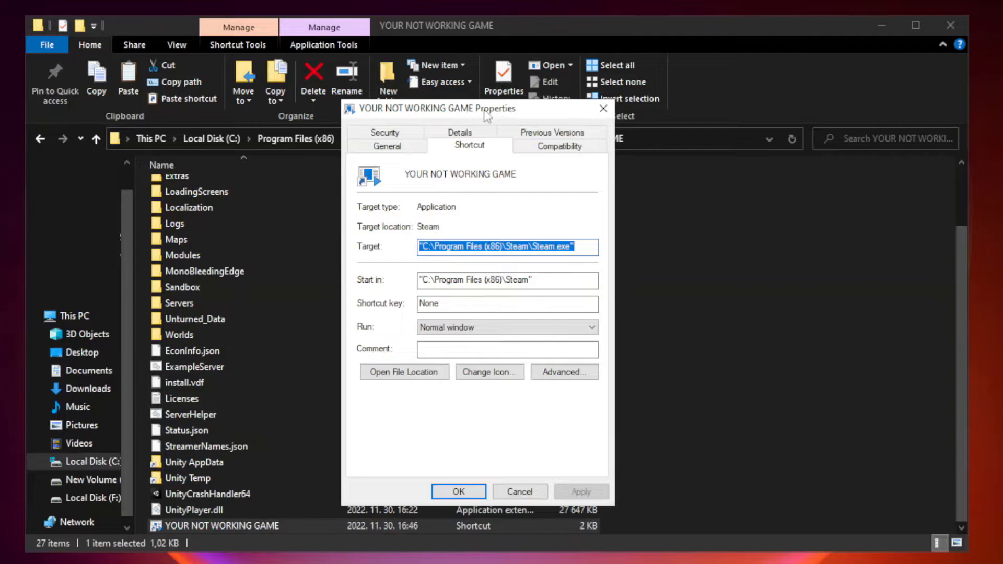
pyautogui.moveTo(560, 150)
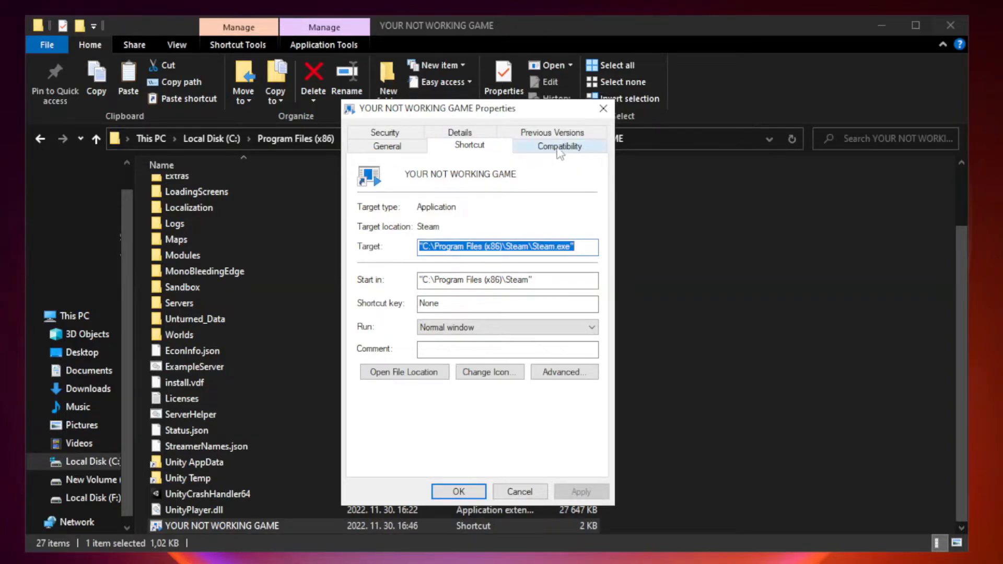
# Enable Windows 8 compatibility, disable fullscreen optimizations, run as administrator, and save.
pyautogui.click(560, 146)
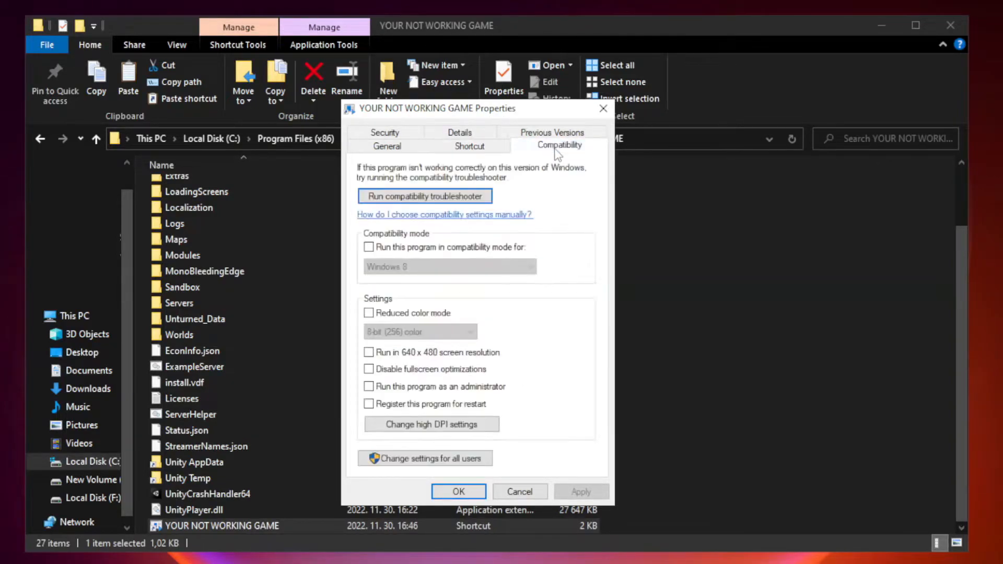
pyautogui.moveTo(531, 245)
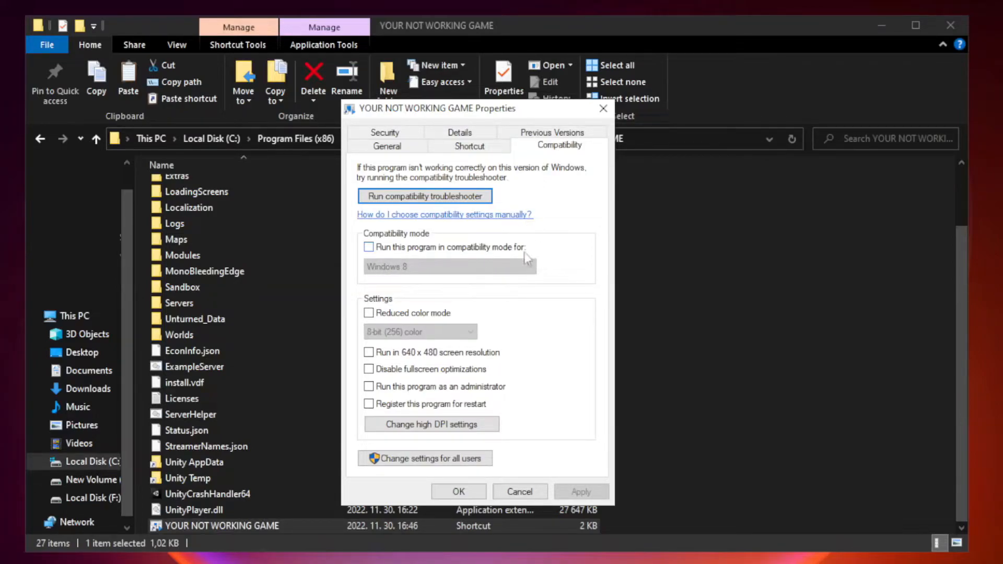
pyautogui.click(370, 248)
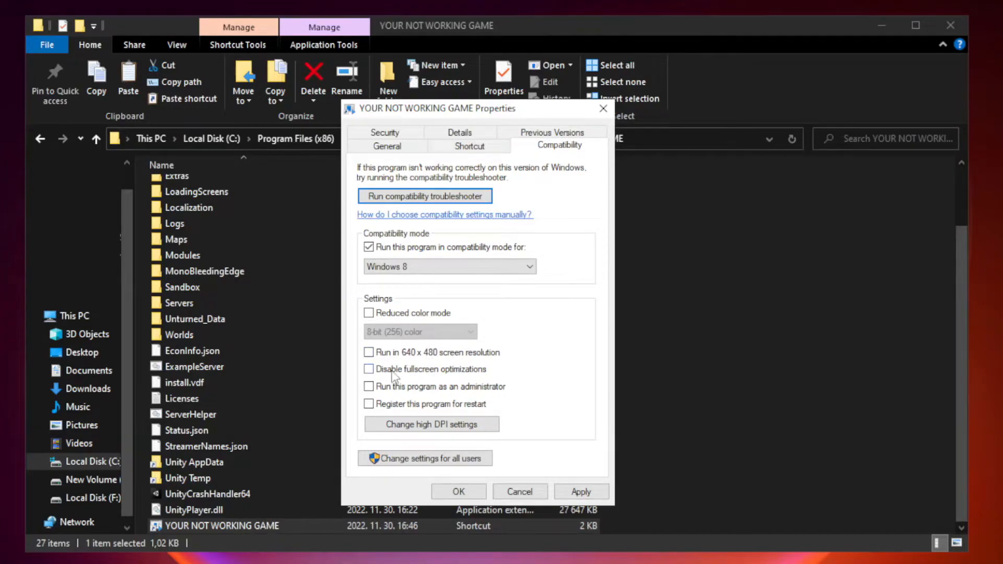
pyautogui.click(369, 369)
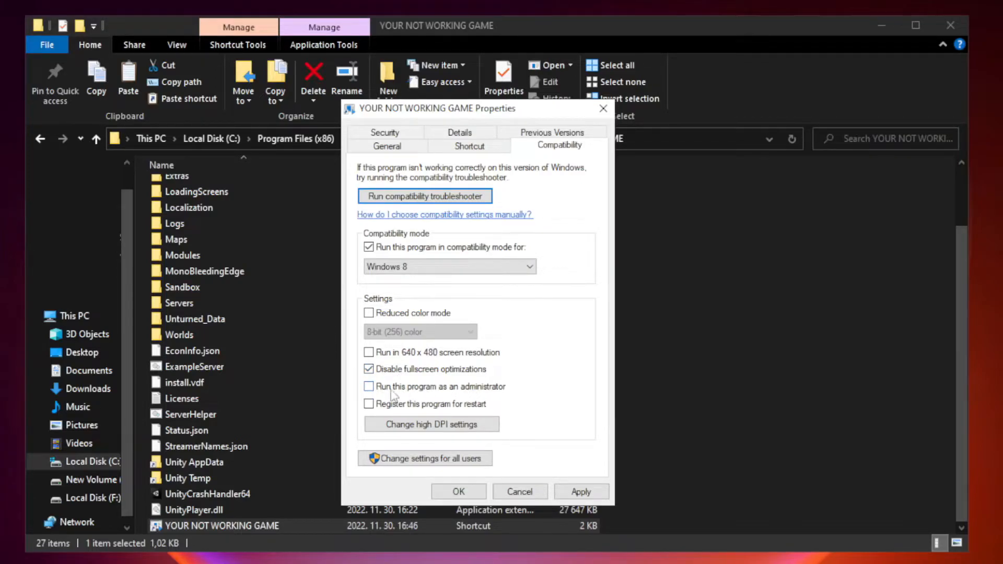
pyautogui.click(370, 387)
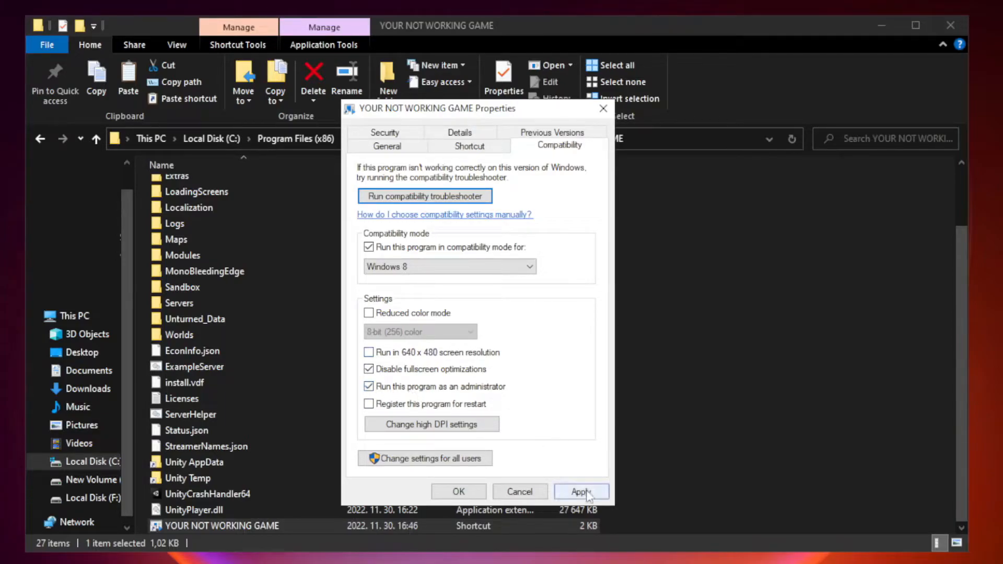
pyautogui.click(581, 491)
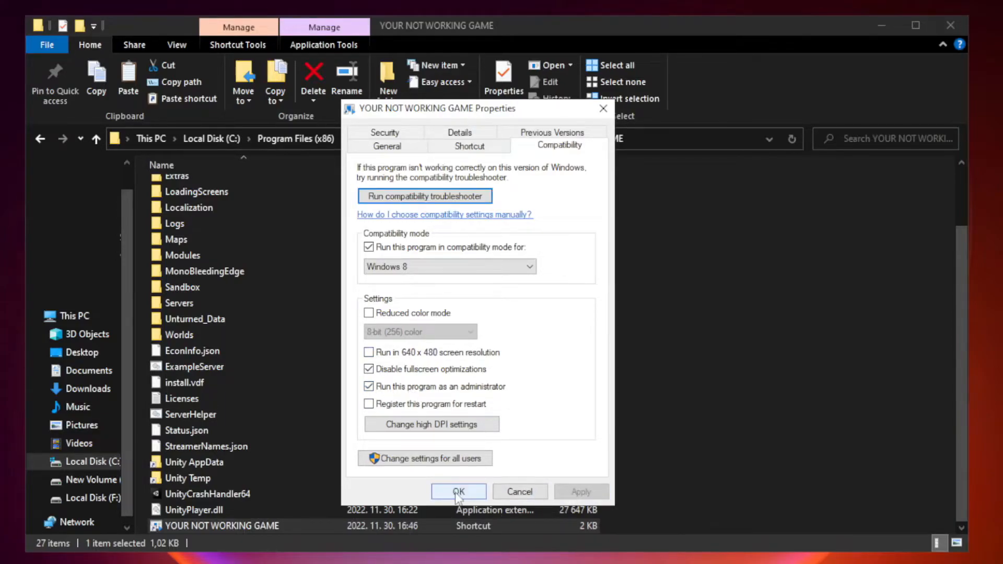
pyautogui.click(459, 491)
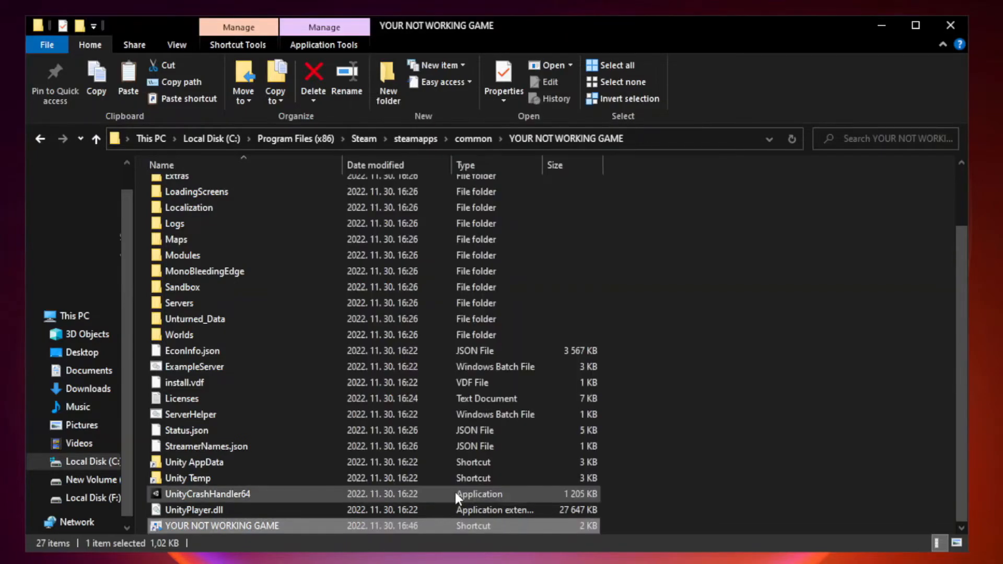
pyautogui.moveTo(771, 379)
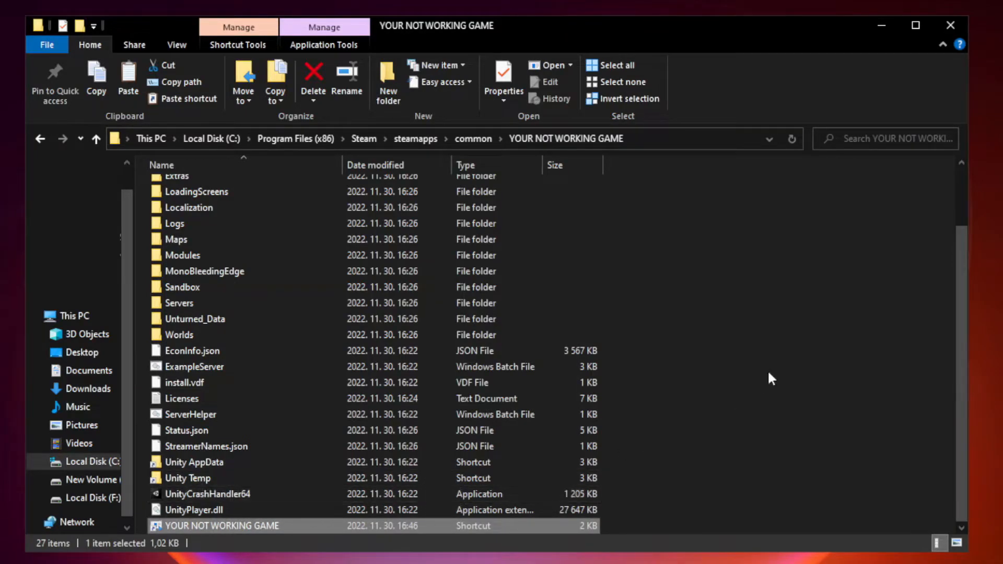
pyautogui.moveTo(952, 26)
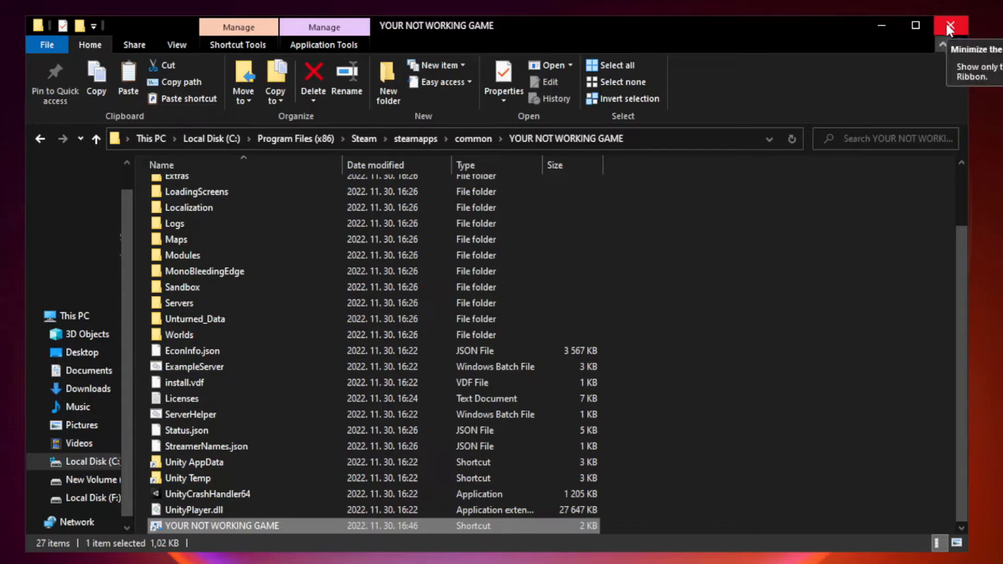
pyautogui.moveTo(952, 26)
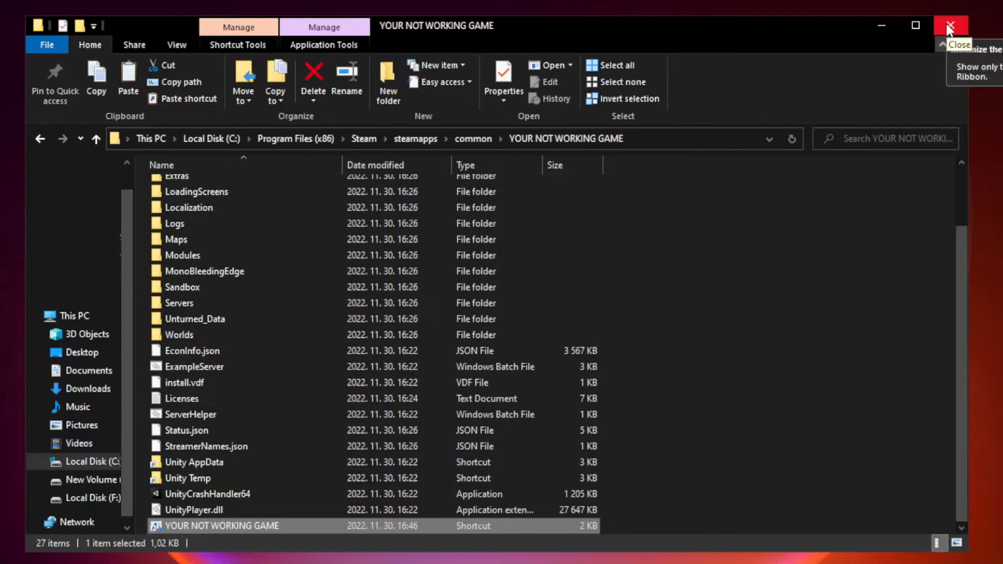
# Close File Explorer and open Task Manager from the Start button's quick-link menu.
pyautogui.click(950, 25)
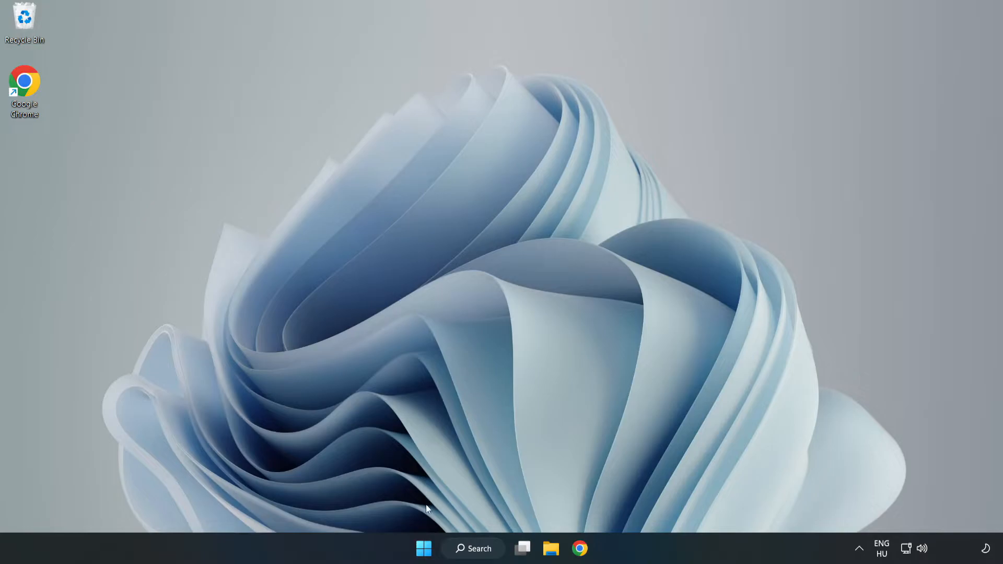
pyautogui.moveTo(424, 548)
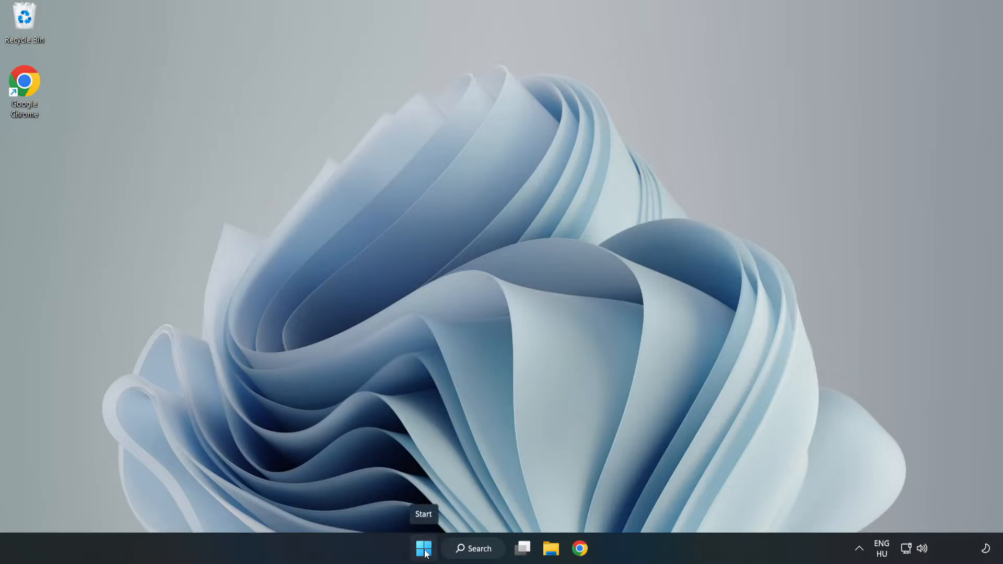
pyautogui.rightClick(424, 548)
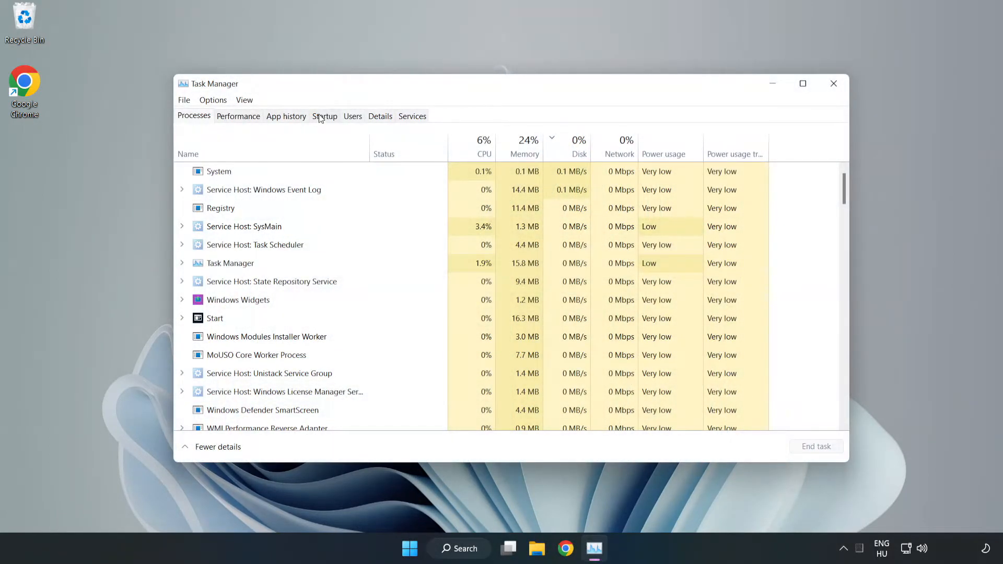
# Disable Cortana, Edge, Teams and Phone Link as startup apps, then close Task Manager.
pyautogui.click(325, 116)
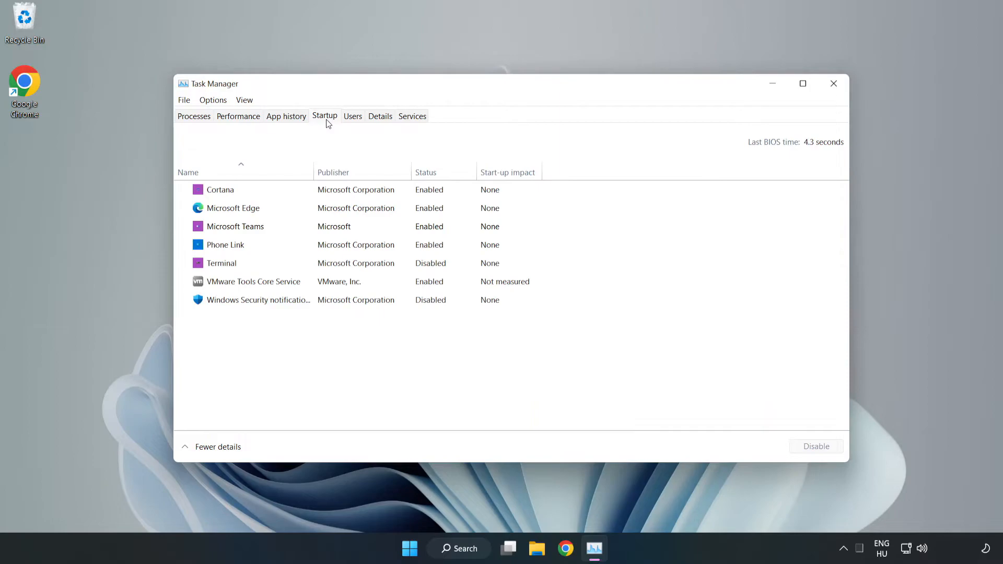
pyautogui.click(220, 189)
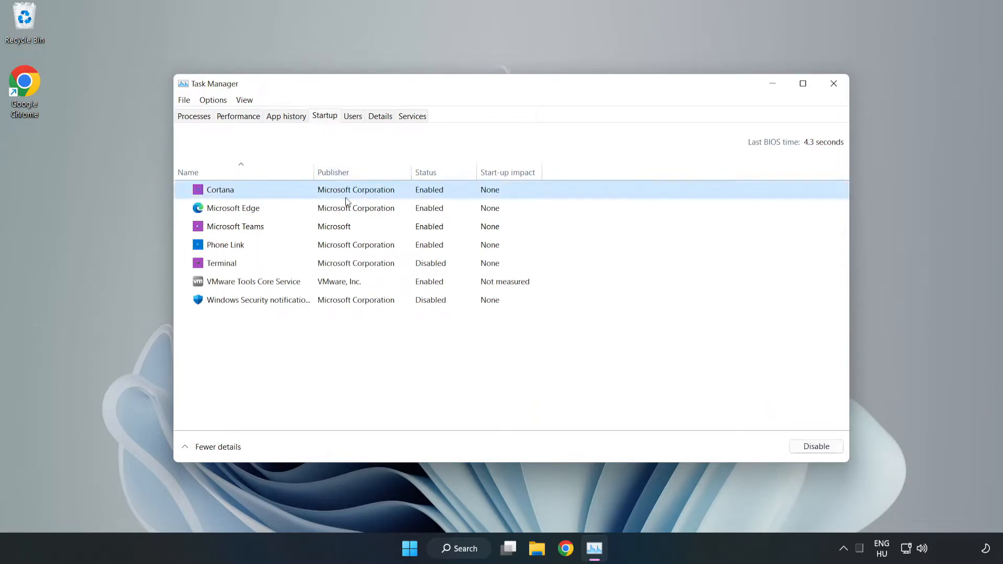
pyautogui.click(816, 446)
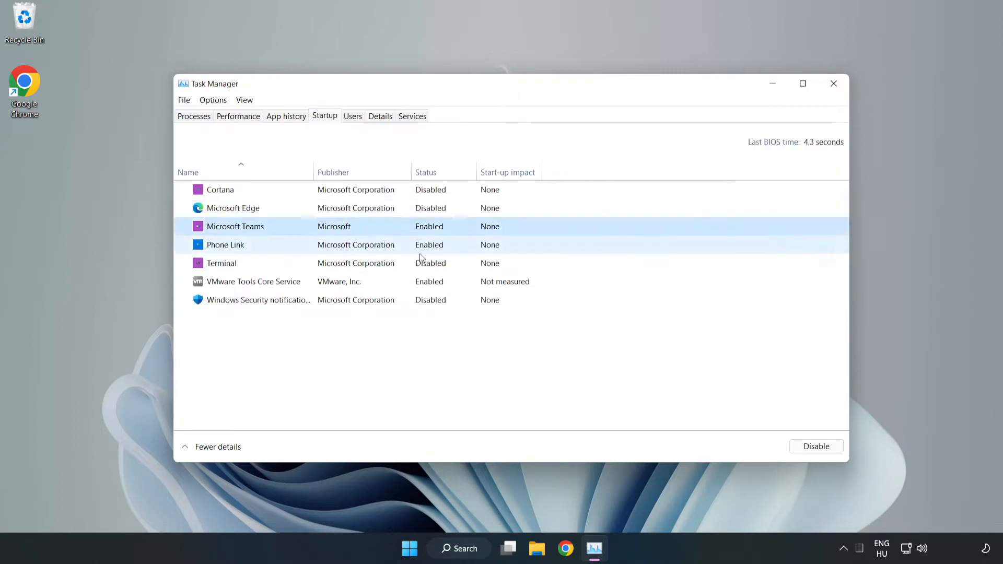
pyautogui.click(816, 446)
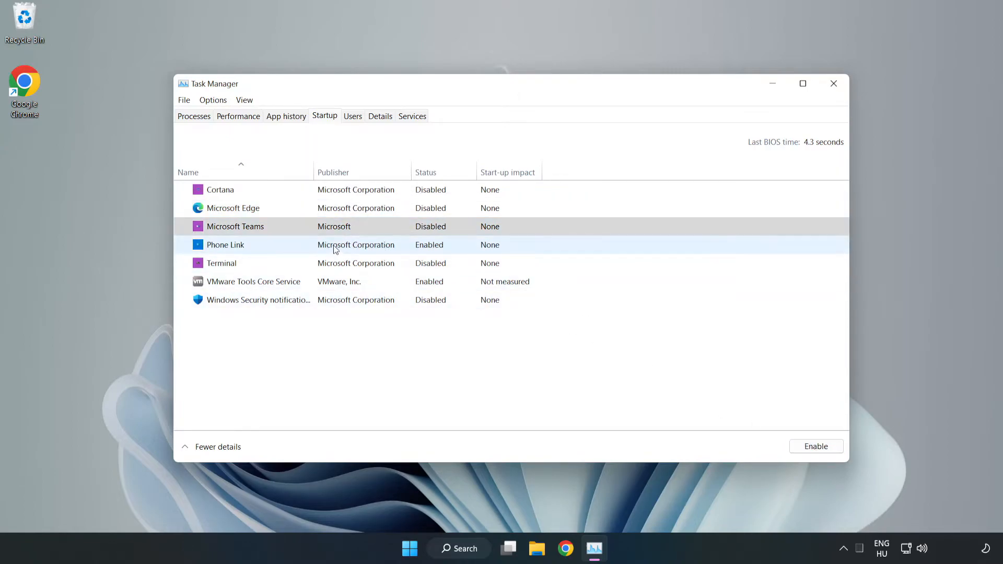
pyautogui.click(816, 446)
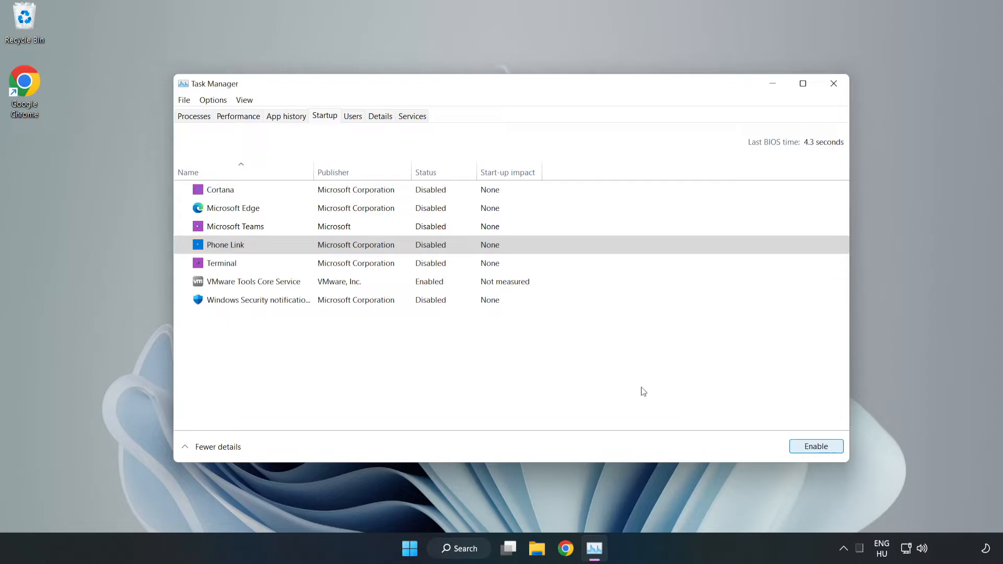
pyautogui.moveTo(793, 110)
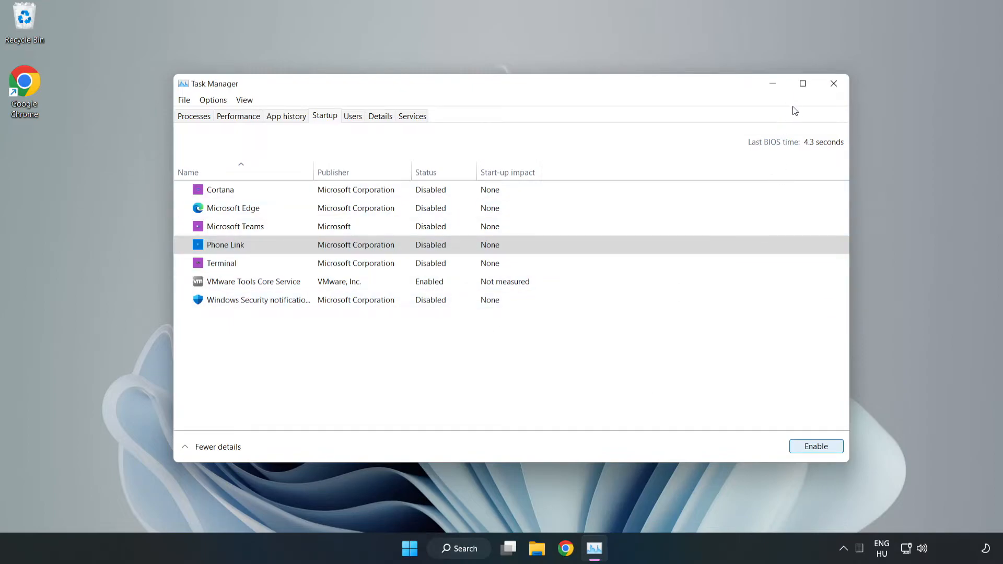
pyautogui.moveTo(834, 83)
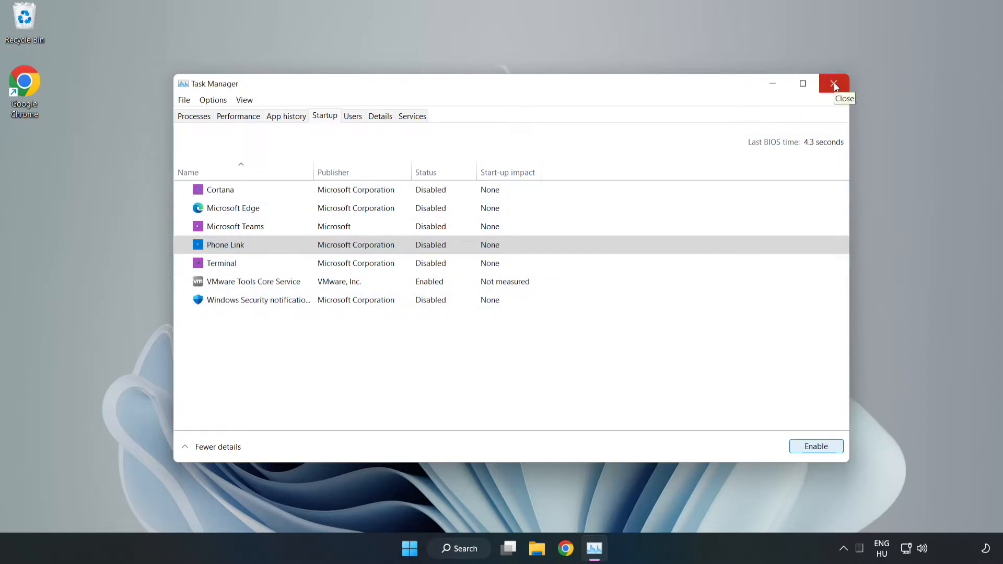
pyautogui.click(834, 84)
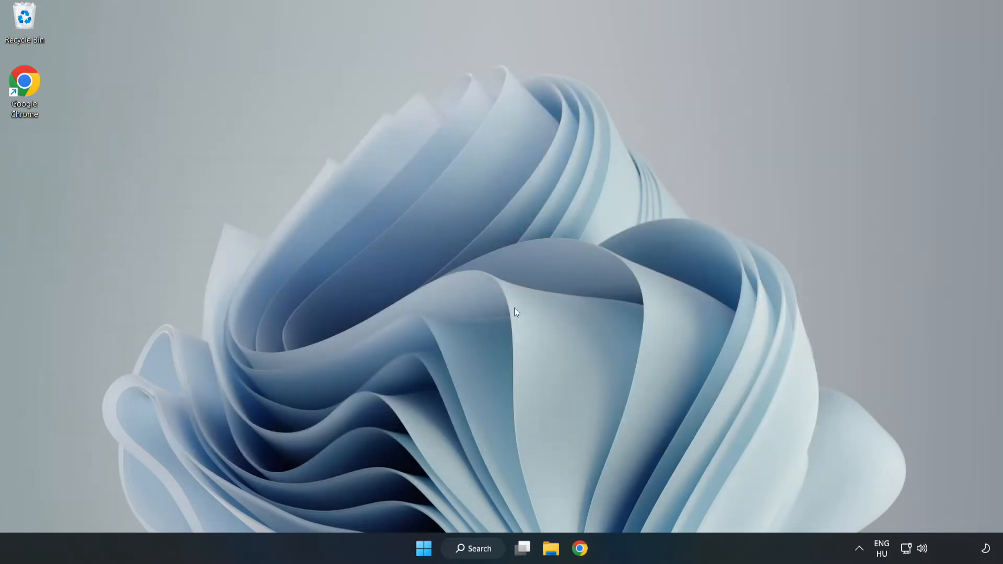
# Search Windows for Command Prompt and run it as administrator.
pyautogui.click(473, 548)
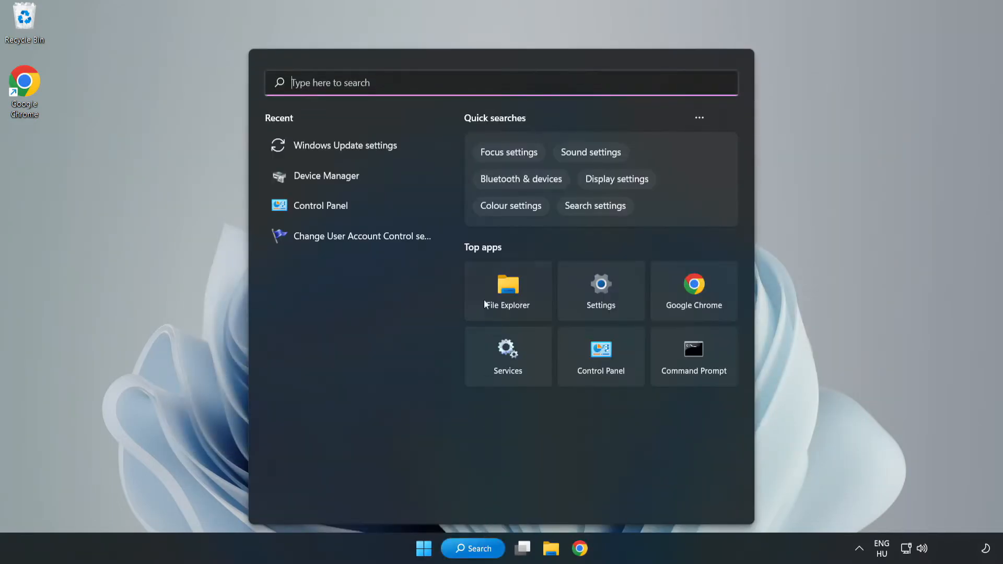
pyautogui.write('control Panel')
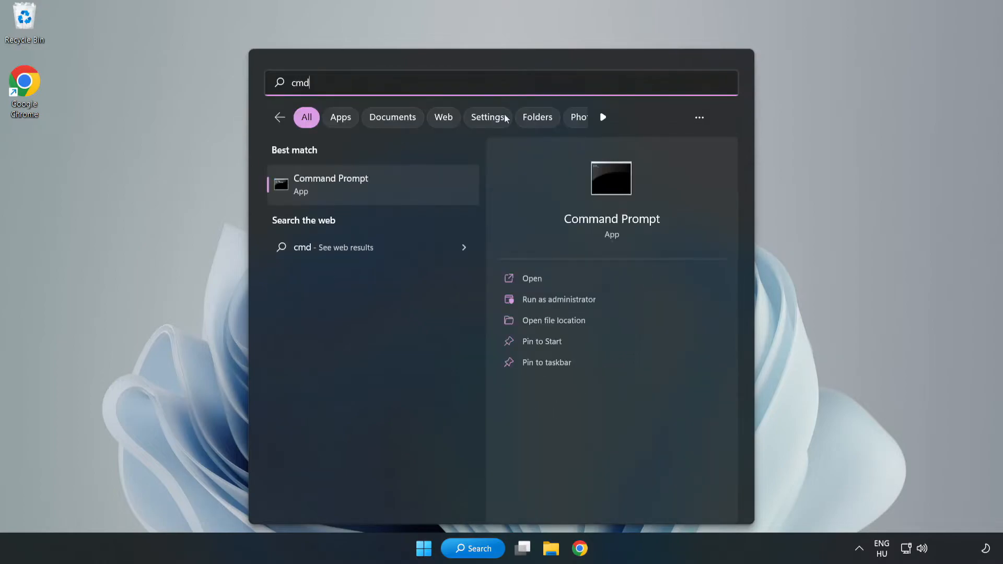
pyautogui.moveTo(394, 189)
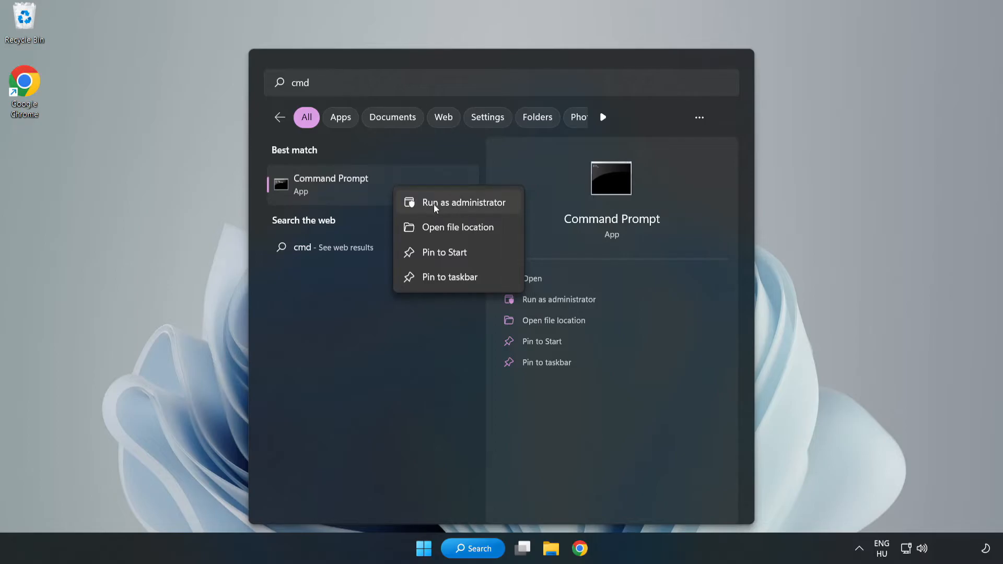
pyautogui.click(465, 202)
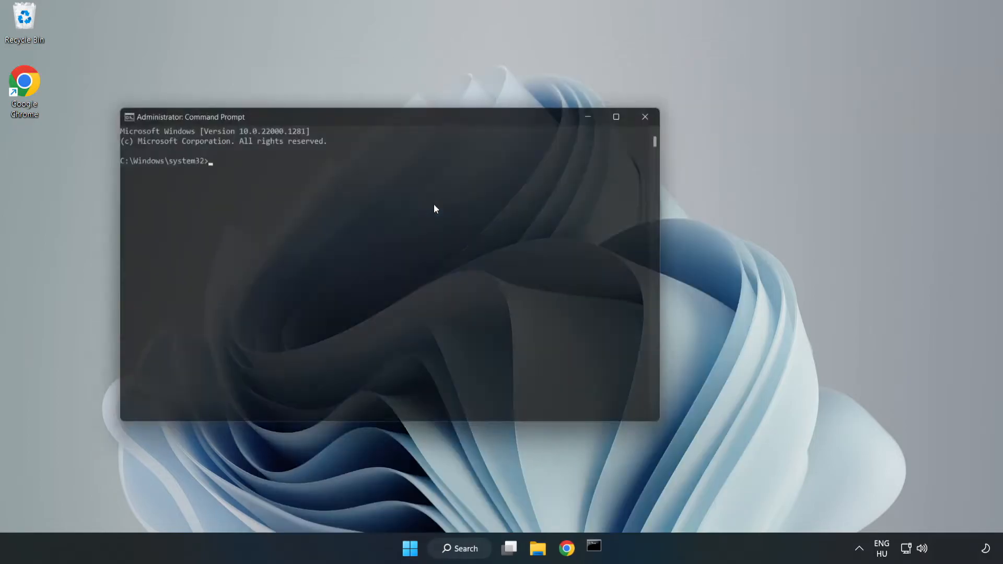
# Run sfc /scannow in the admin Command Prompt until verification completes.
pyautogui.moveTo(390, 117); pyautogui.dragTo(501, 111)
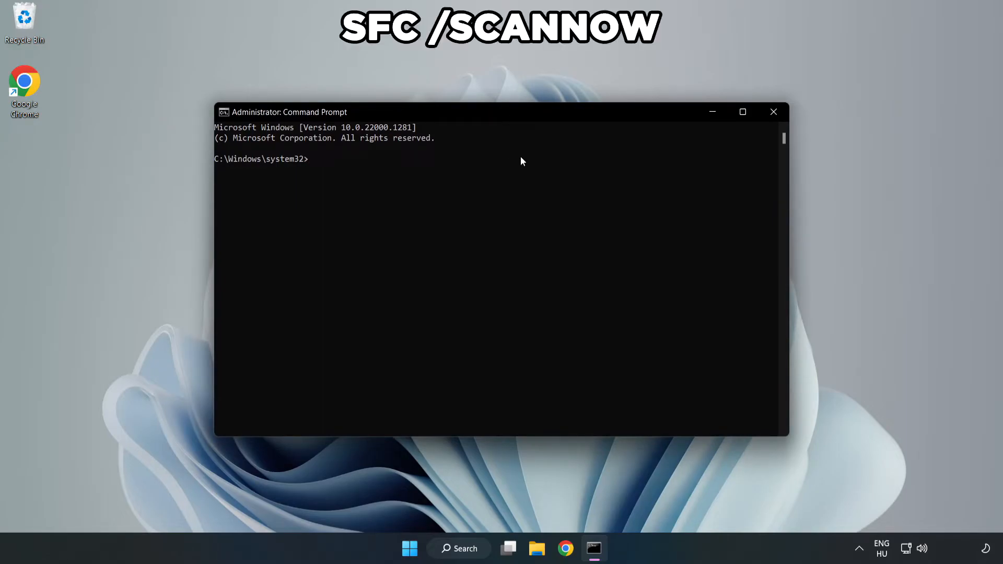
pyautogui.write('sfc /')
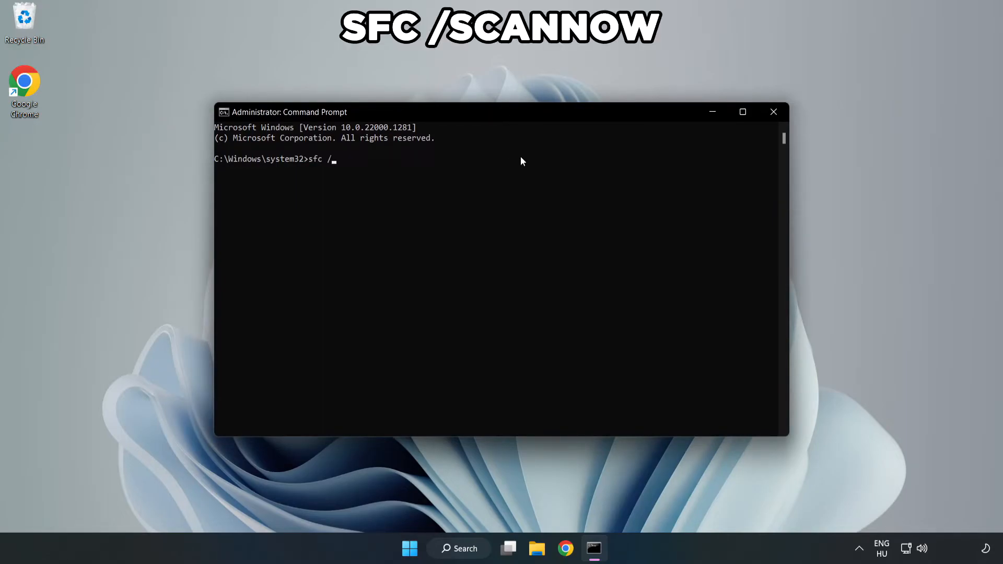
pyautogui.write('scannow')
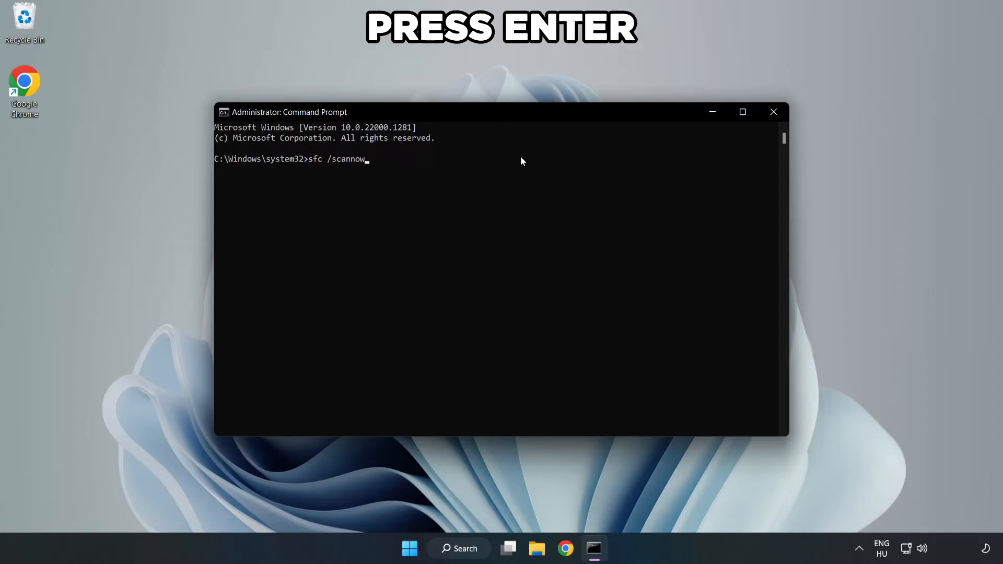
pyautogui.press('Return')
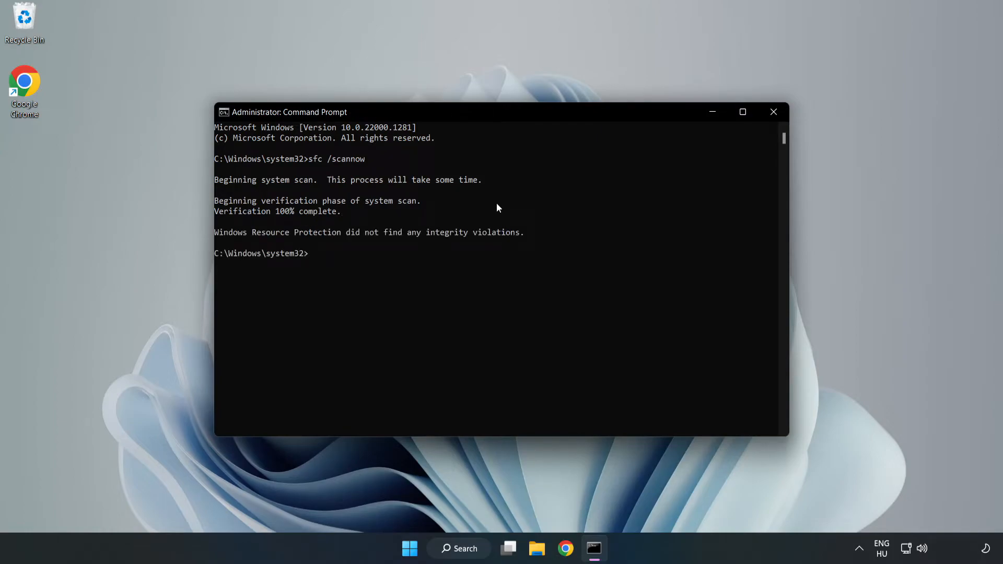
pyautogui.moveTo(773, 111)
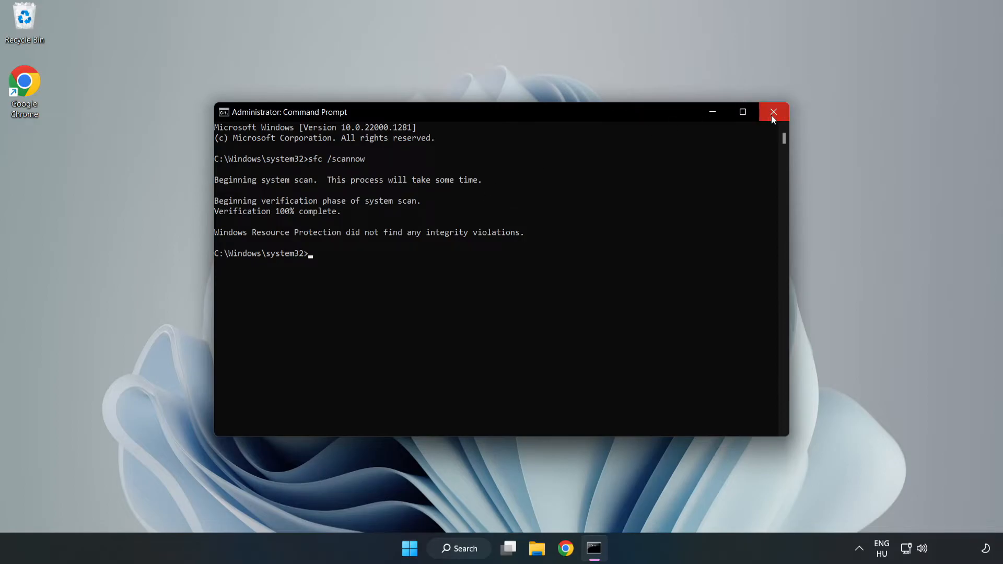
# Close Command Prompt and search Windows for 'security'.
pyautogui.click(773, 112)
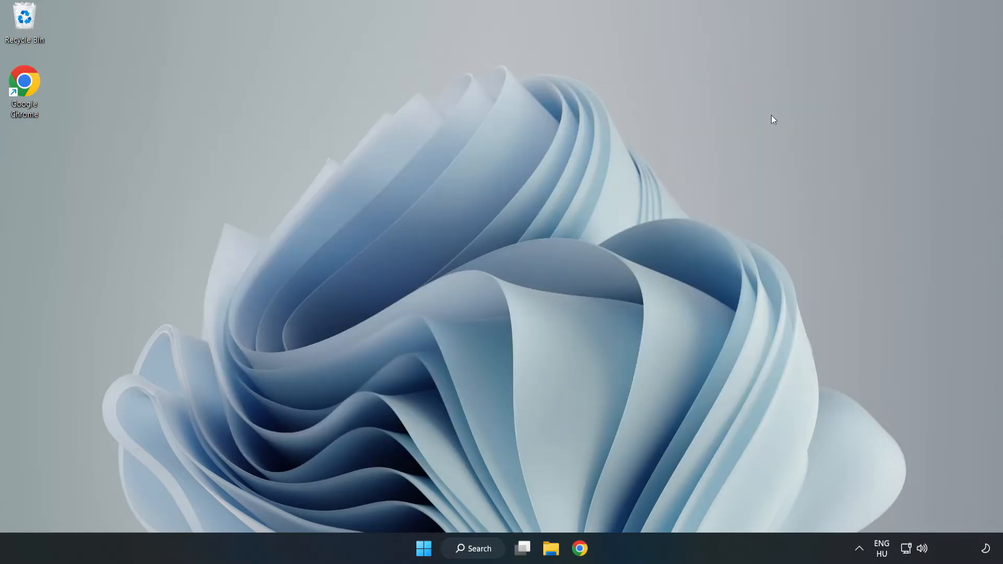
pyautogui.moveTo(474, 548)
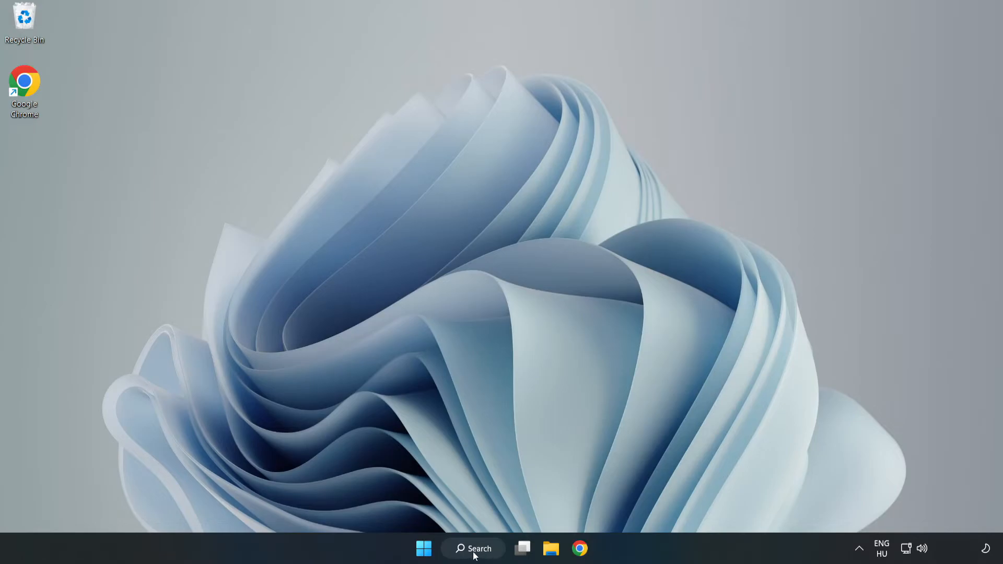
pyautogui.click(473, 548)
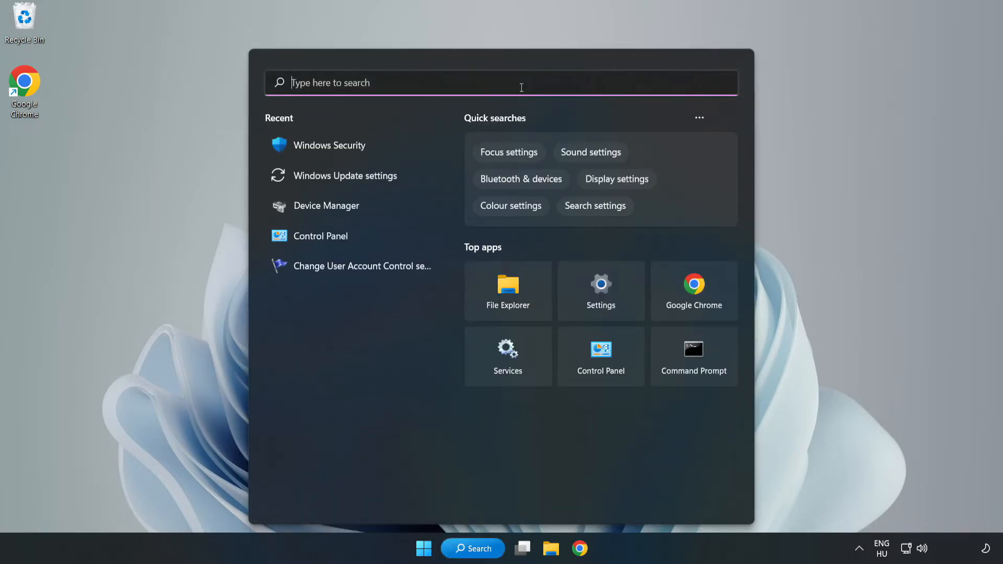
pyautogui.write('s')
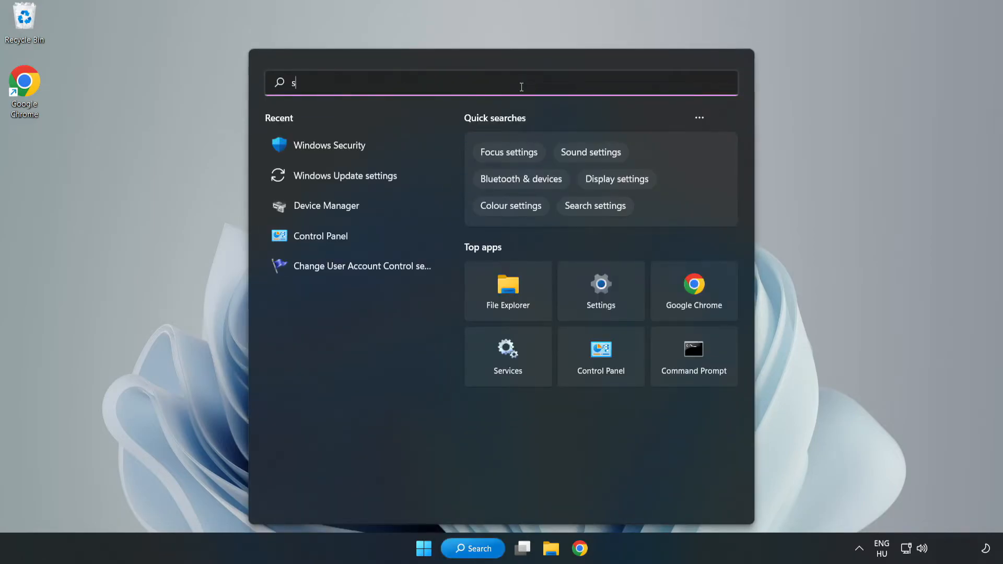
pyautogui.write('ecurity')
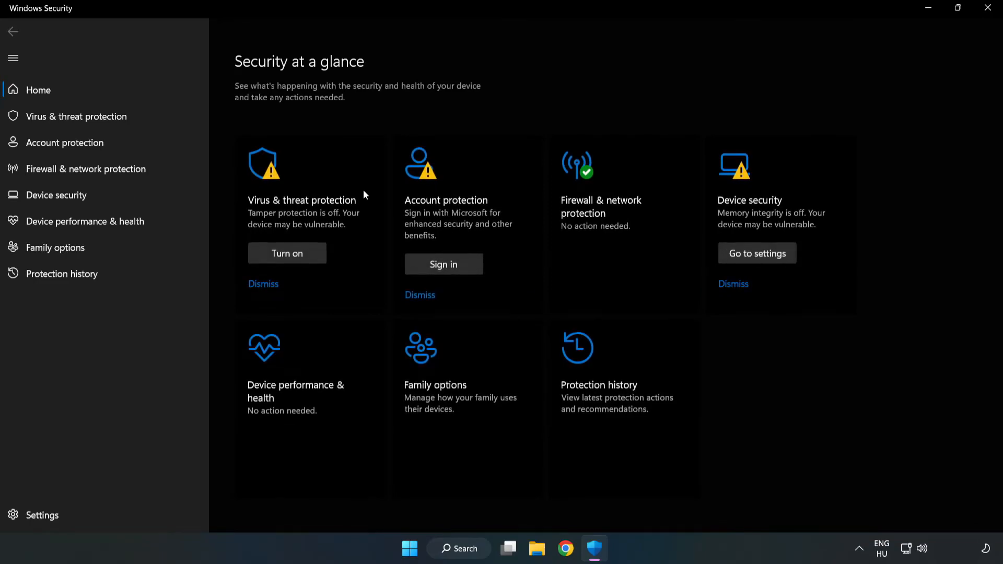
pyautogui.moveTo(242, 145)
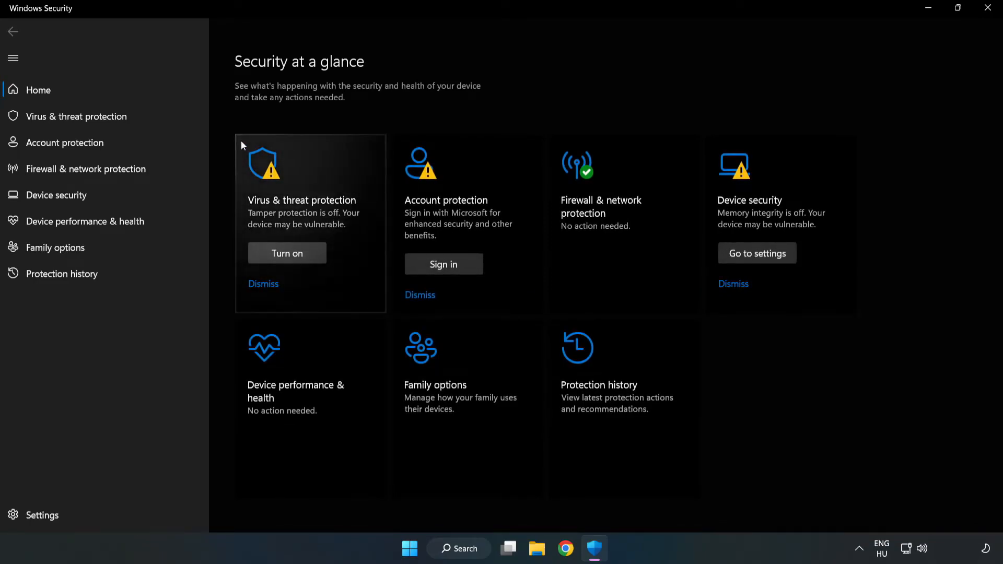
pyautogui.moveTo(68, 117)
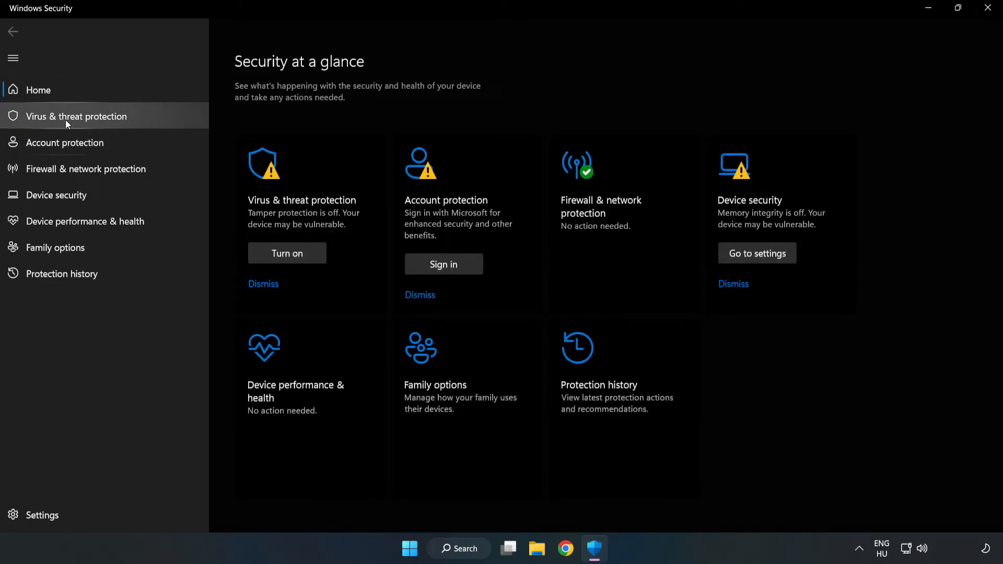
# Open Virus & threat protection Manage settings and scroll down to Exclusions.
pyautogui.click(75, 116)
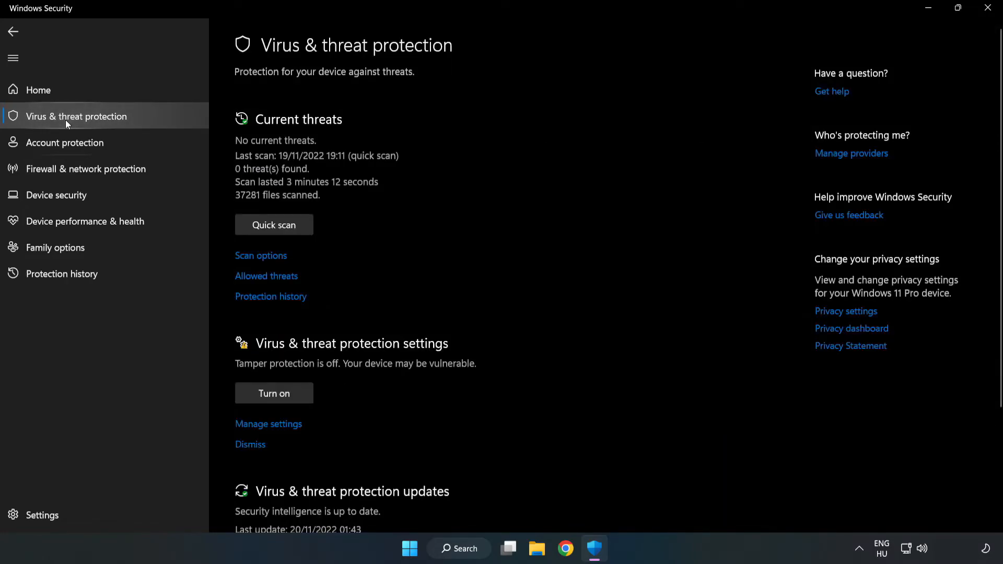
pyautogui.moveTo(398, 149)
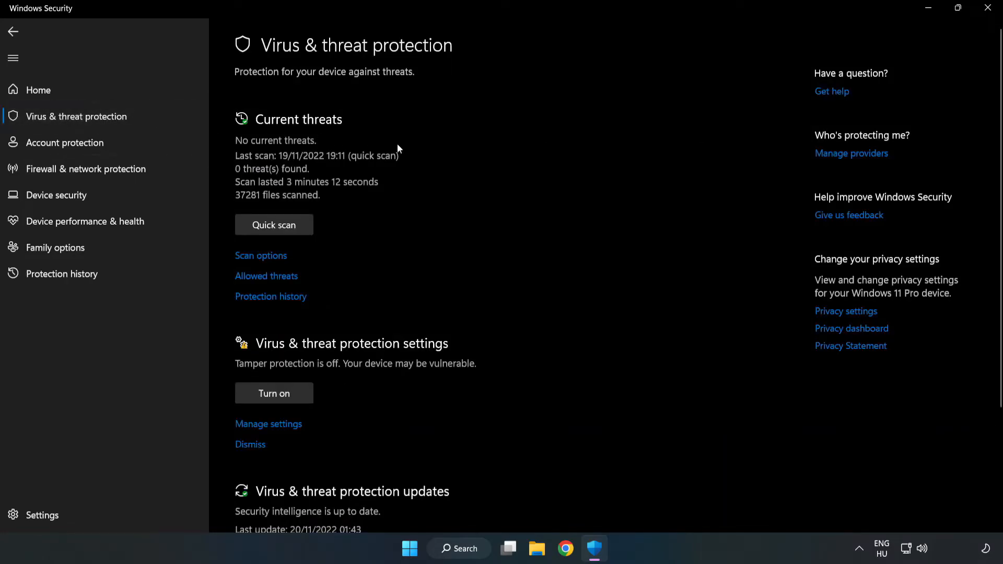
pyautogui.scroll(-3)
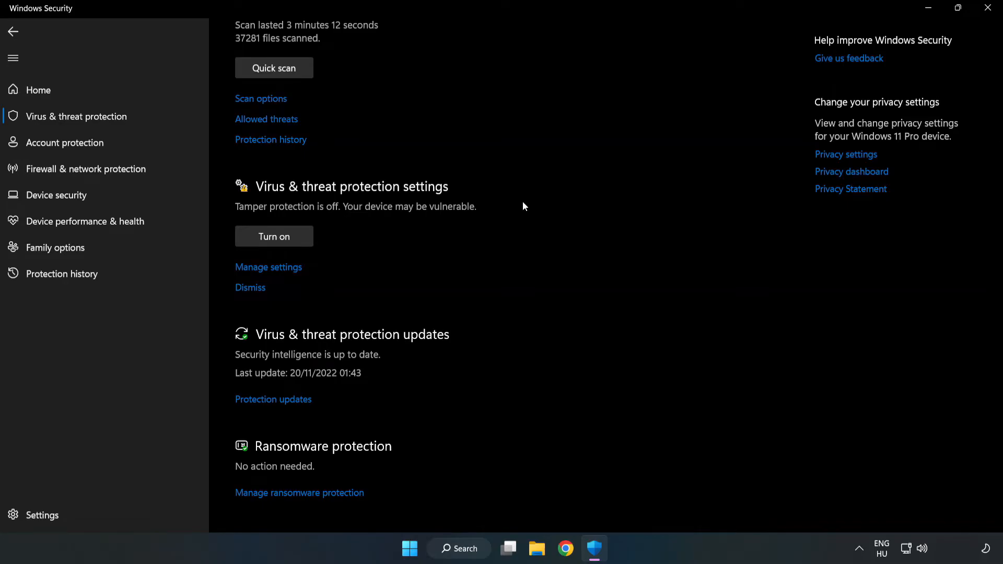
pyautogui.moveTo(274, 274)
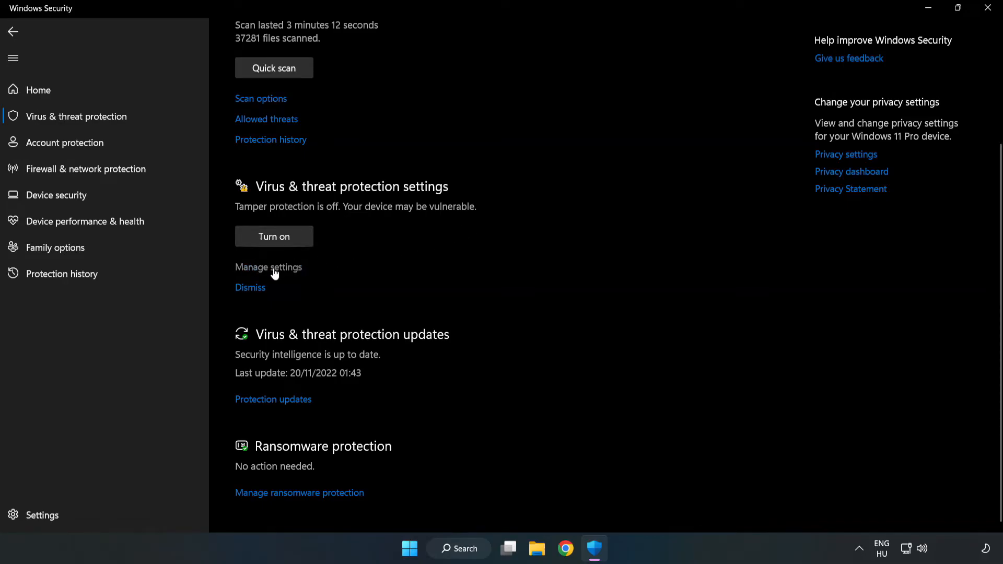
pyautogui.click(268, 267)
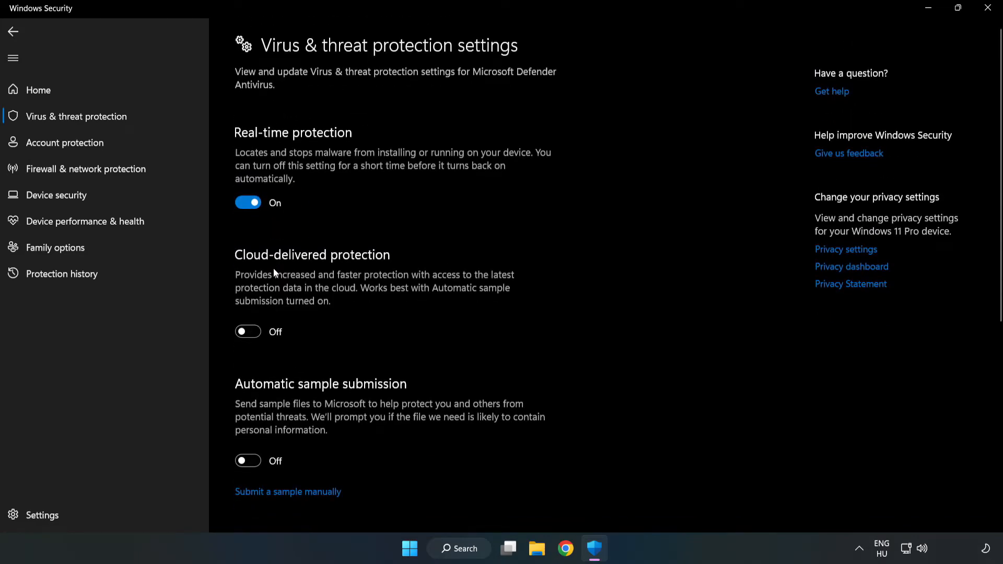
pyautogui.scroll(-3)
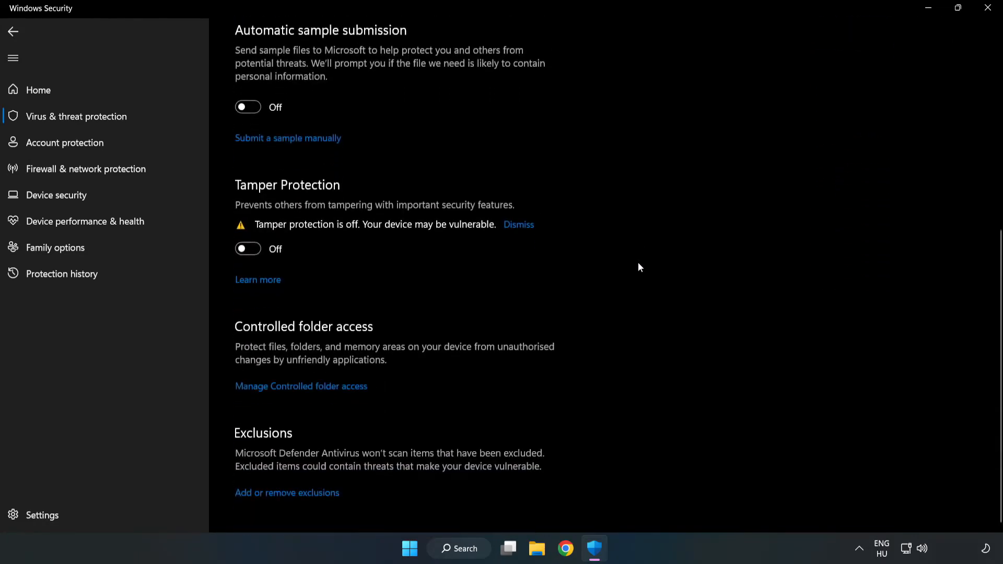
pyautogui.moveTo(287, 493)
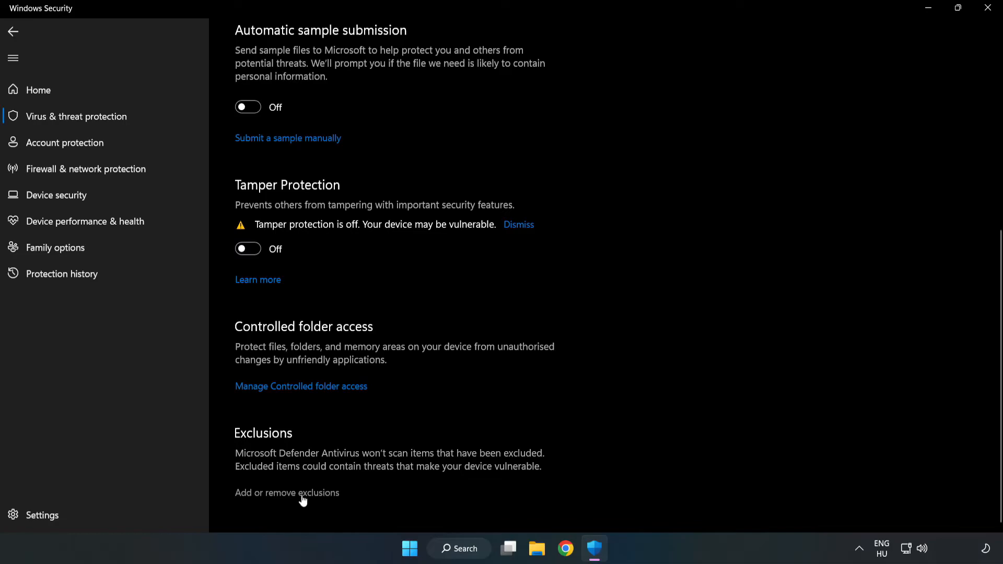
pyautogui.moveTo(298, 496)
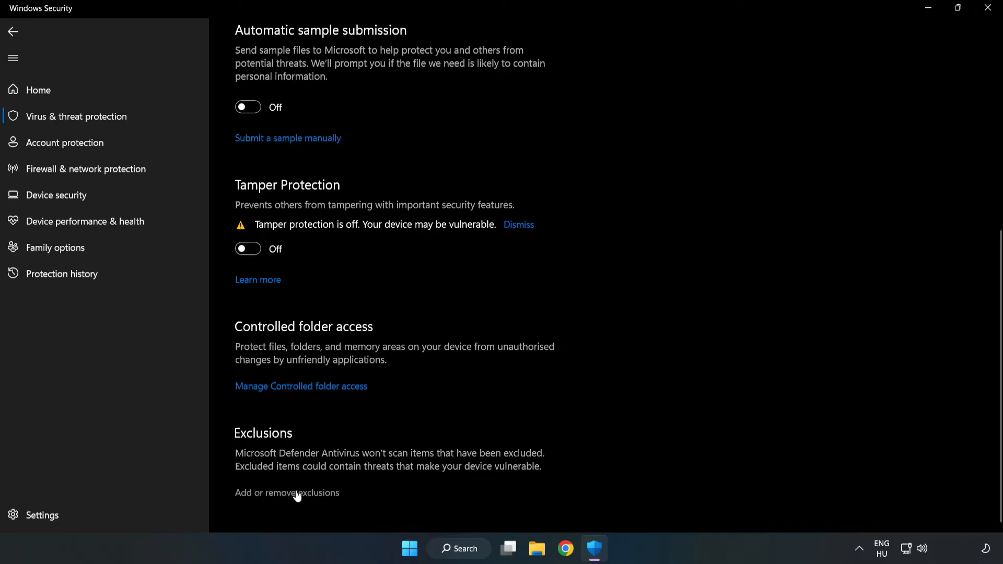
# Add the NOT WORKING APP shortcut from Program Files (x86) as a Defender file exclusion.
pyautogui.click(287, 493)
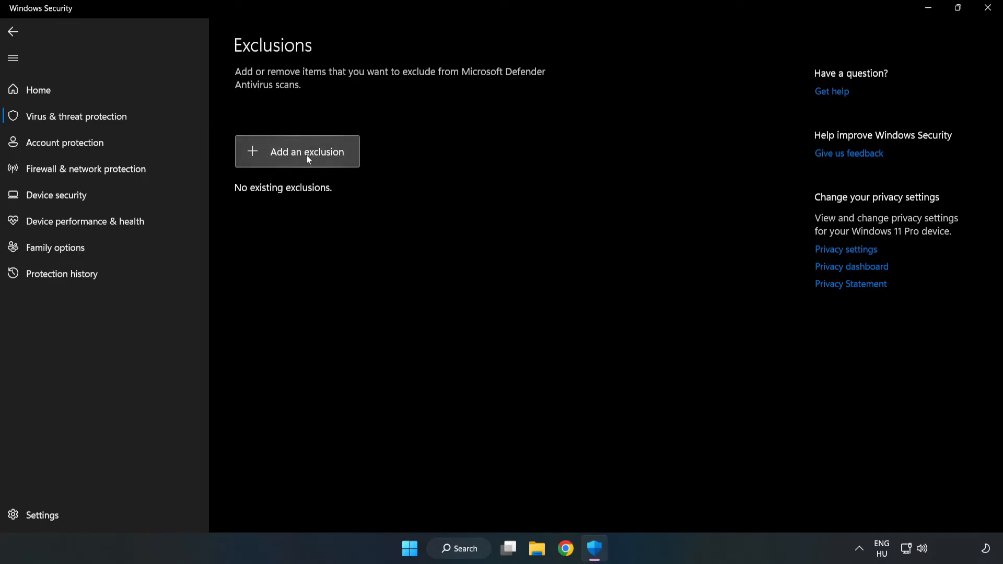
pyautogui.click(306, 151)
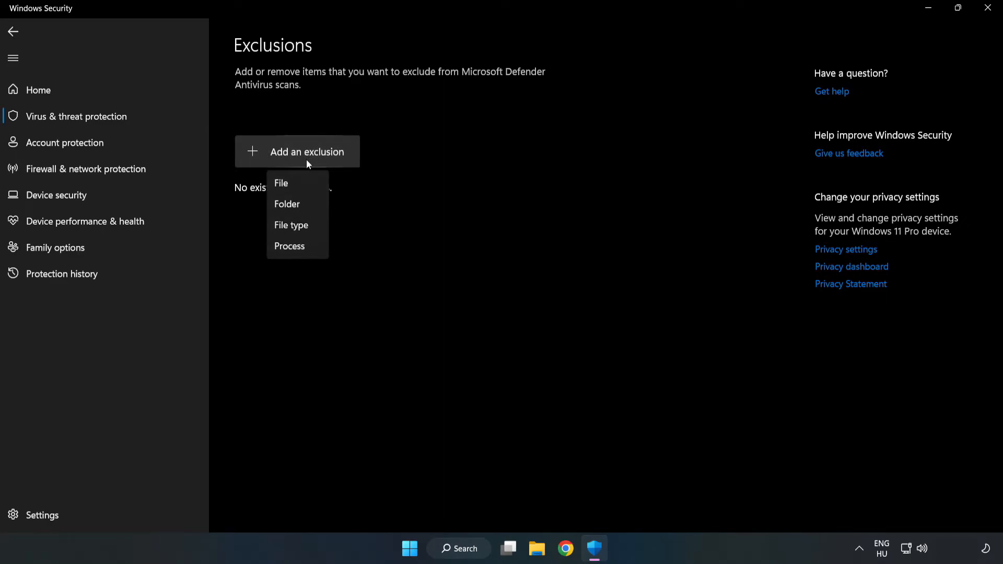
pyautogui.moveTo(286, 184)
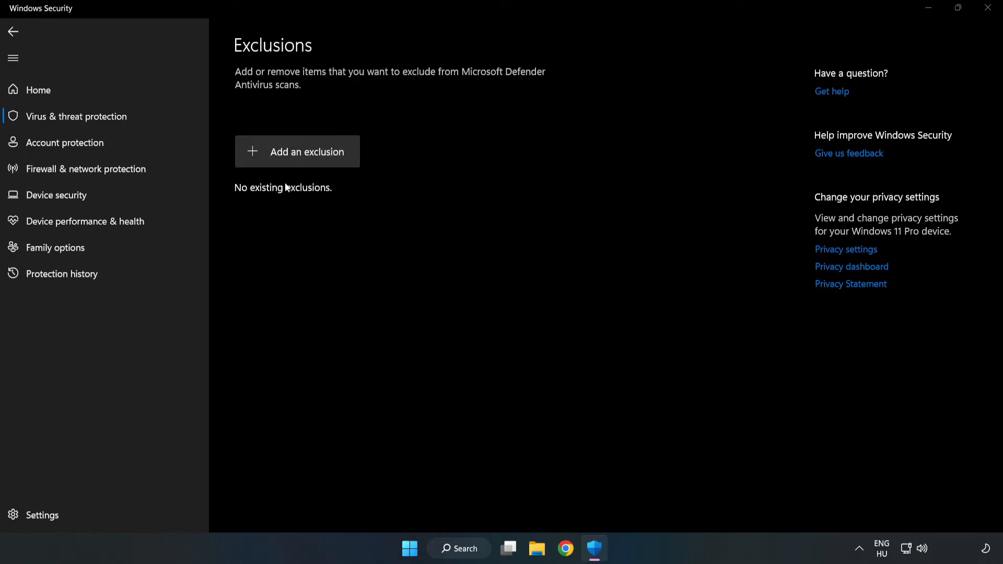
pyautogui.click(297, 151)
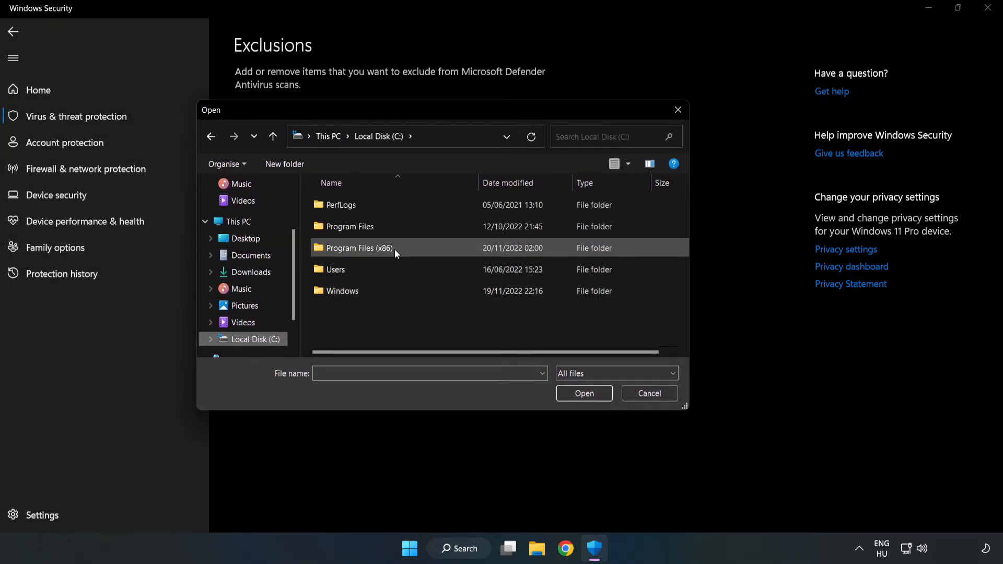
pyautogui.doubleClick(352, 248)
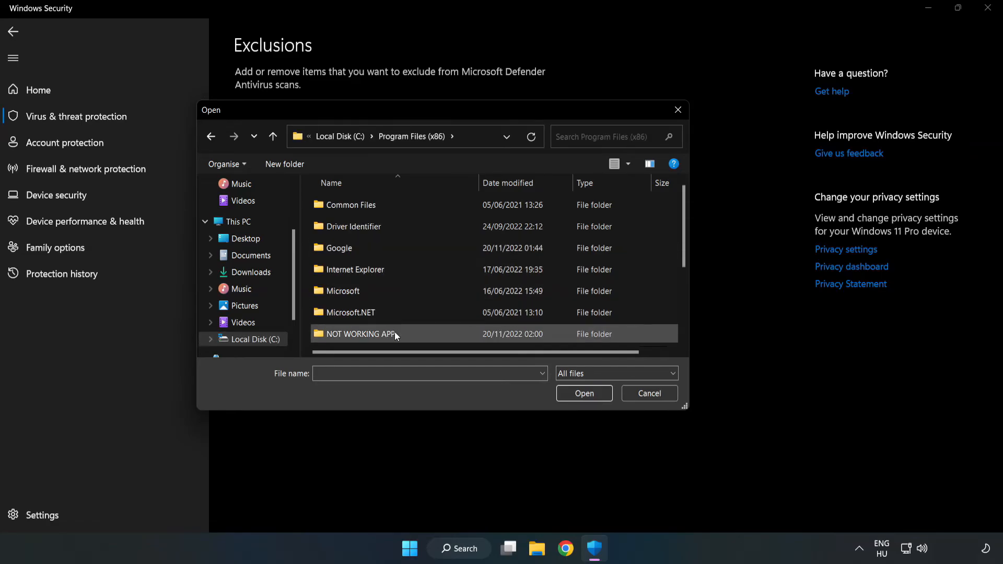
pyautogui.doubleClick(359, 333)
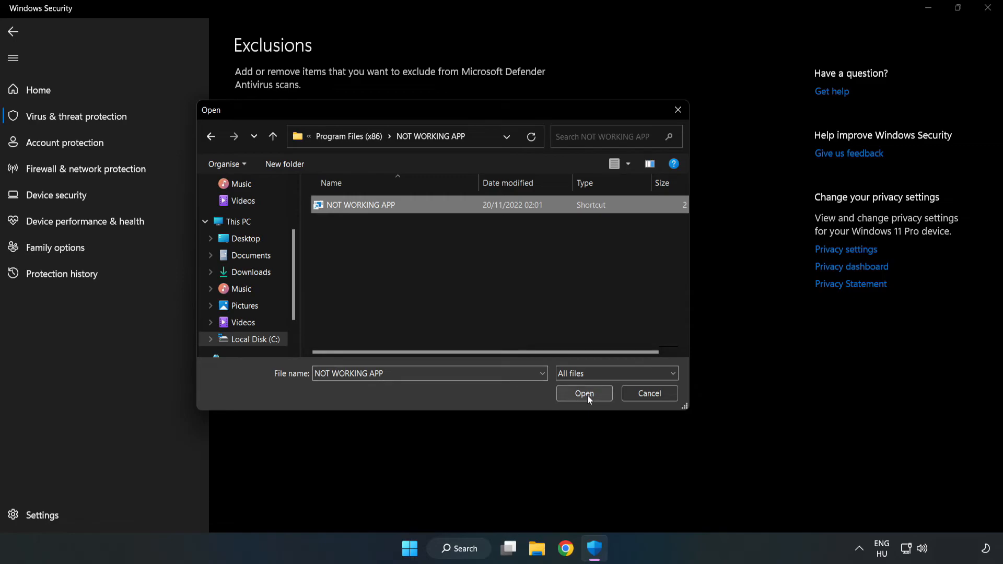
pyautogui.click(583, 392)
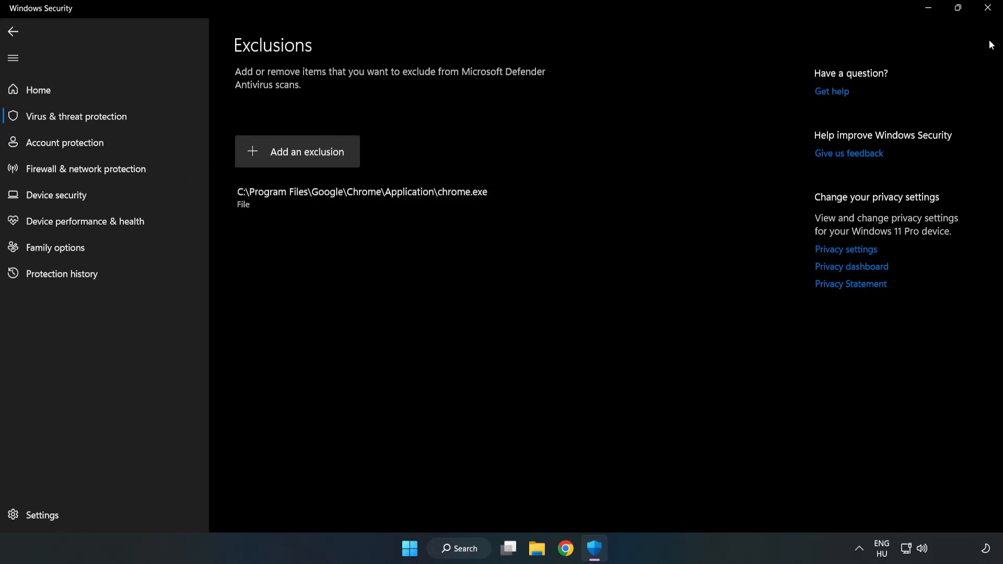
pyautogui.moveTo(988, 8)
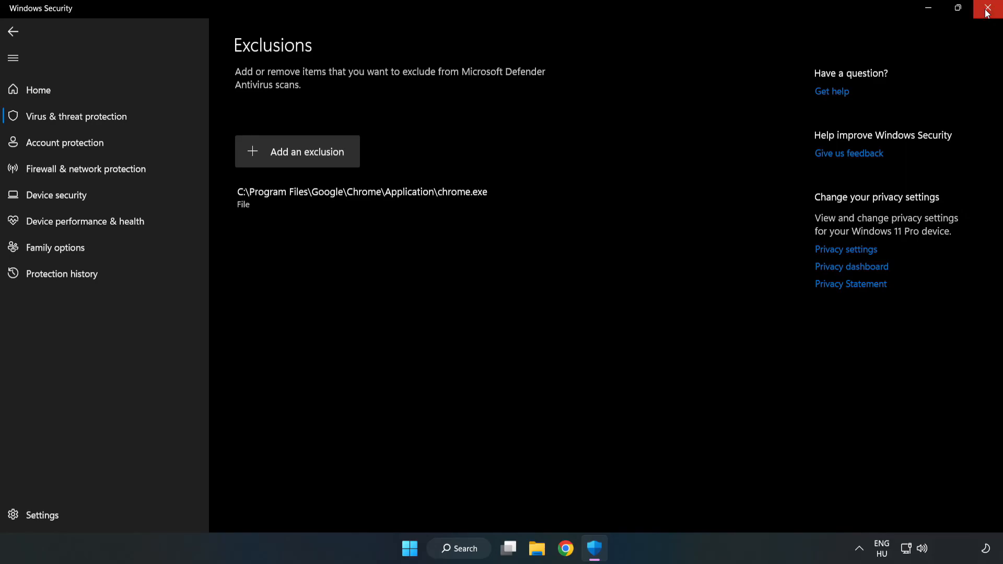
# Close Windows Security and show the Start menu power options, including Restart.
pyautogui.click(987, 9)
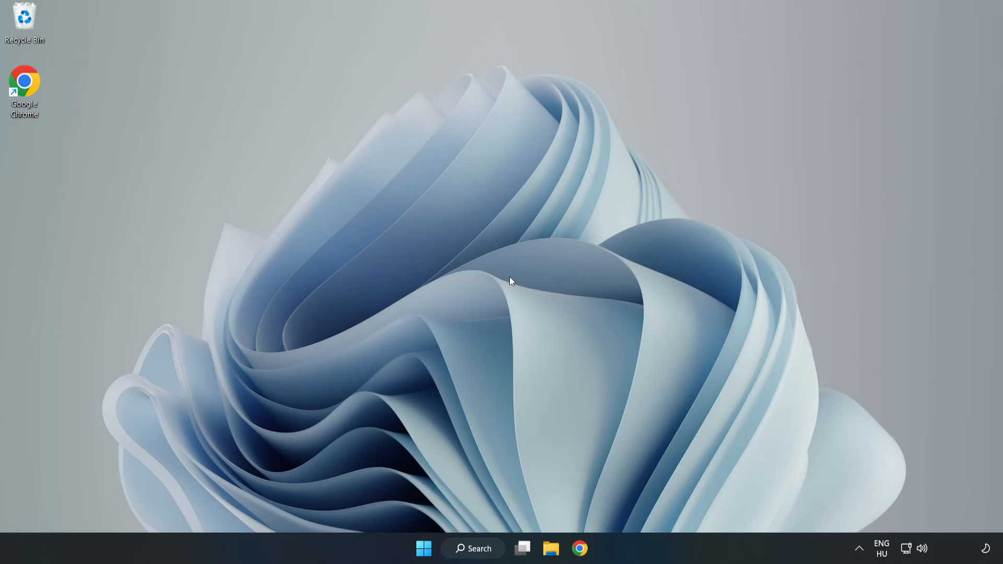
pyautogui.click(423, 548)
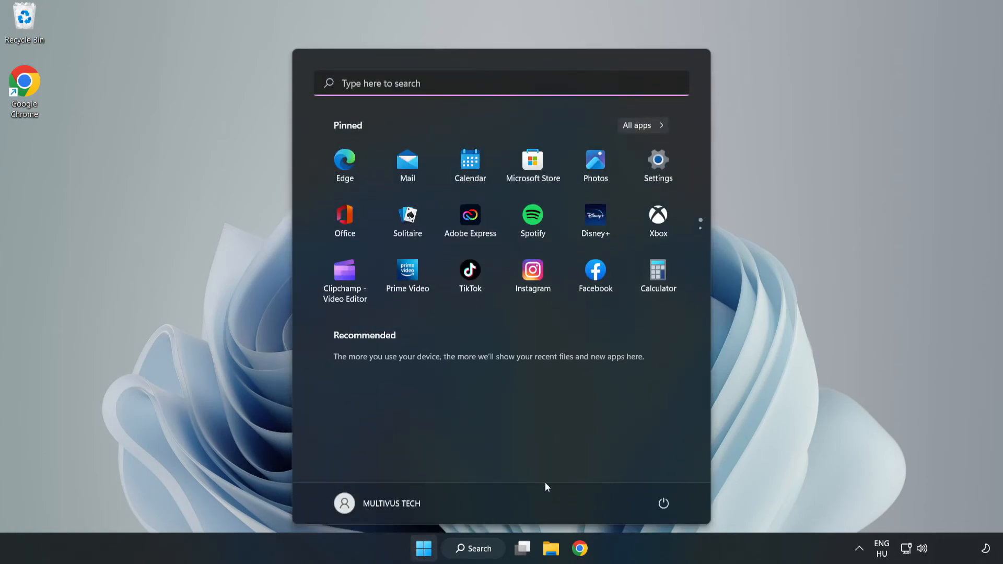
pyautogui.click(664, 504)
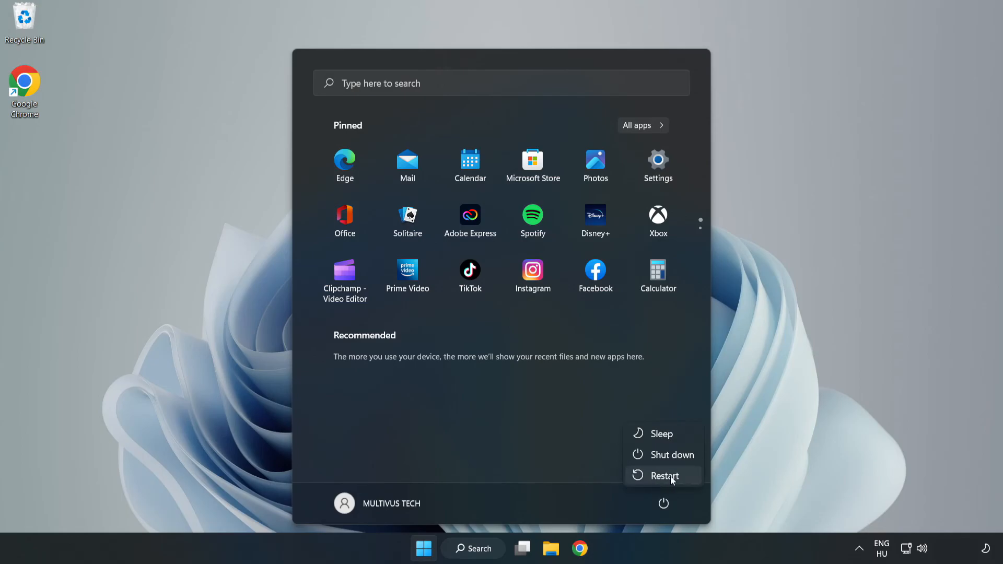
pyautogui.moveTo(664, 476)
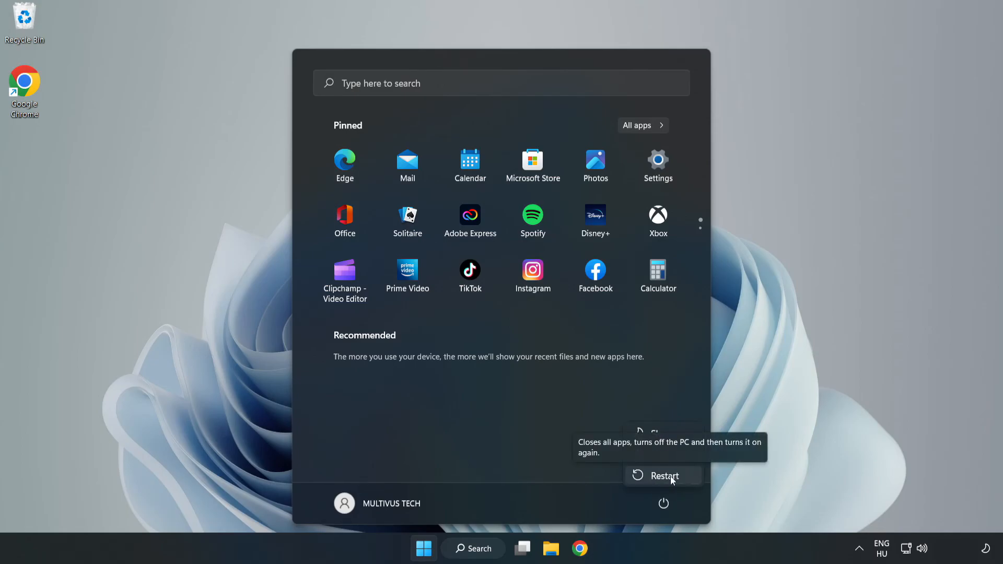